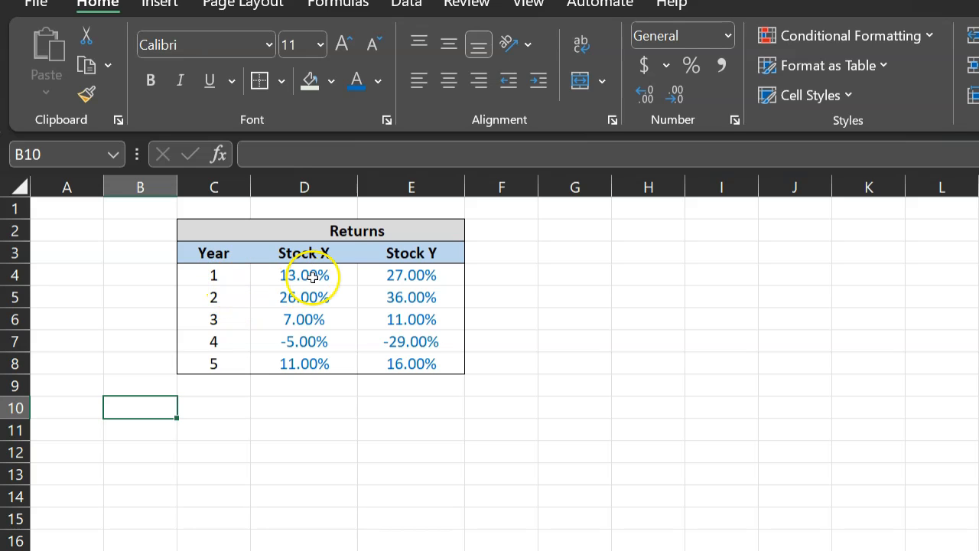
Step: Compute Stock X's mean in D10 as =SUM(D4:D8)/5, giving 10.40%
left_click(303, 276)
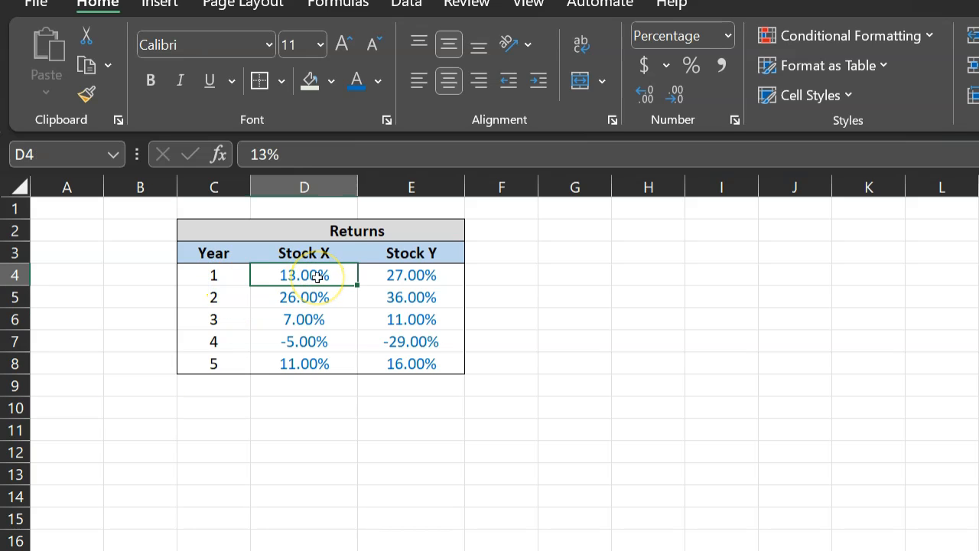
mouse_move(437, 278)
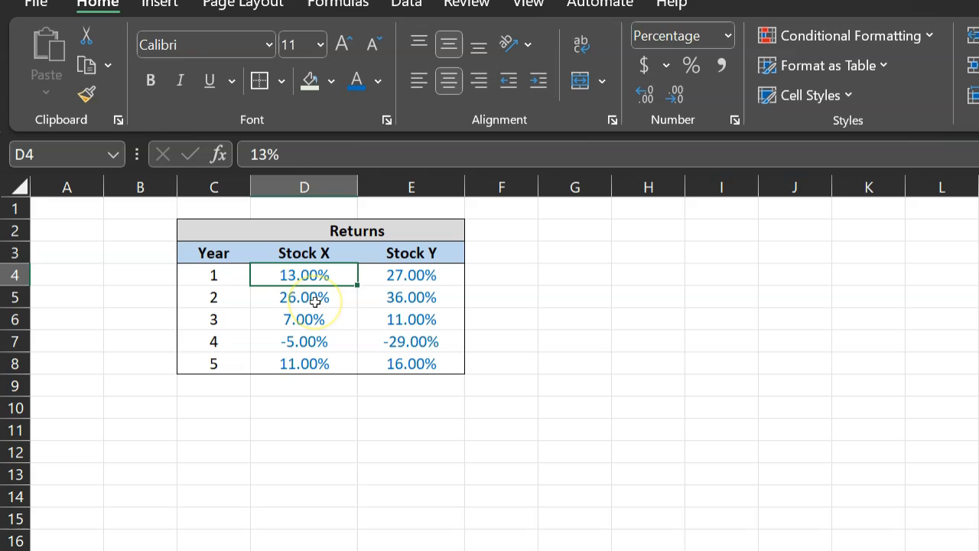
left_click(303, 297)
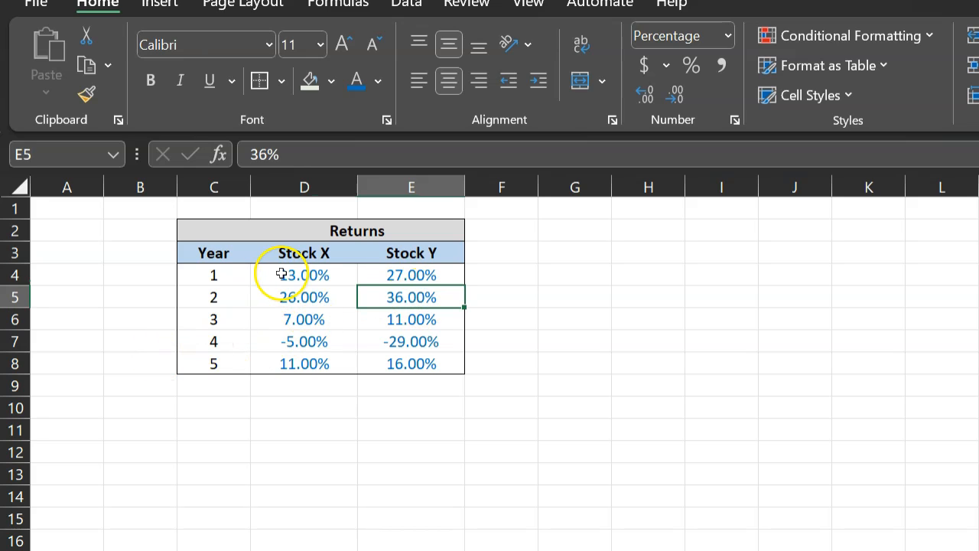
mouse_move(238, 358)
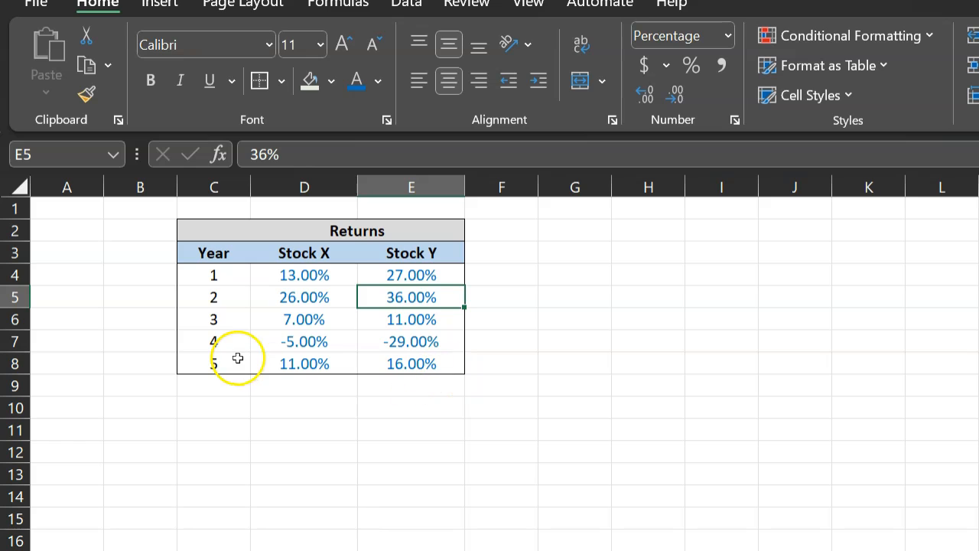
mouse_move(456, 368)
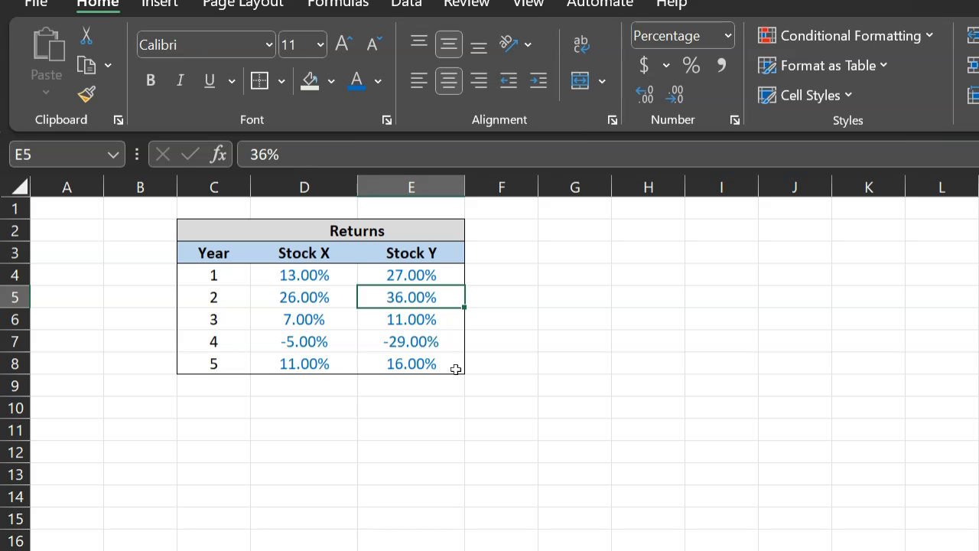
left_click(294, 409)
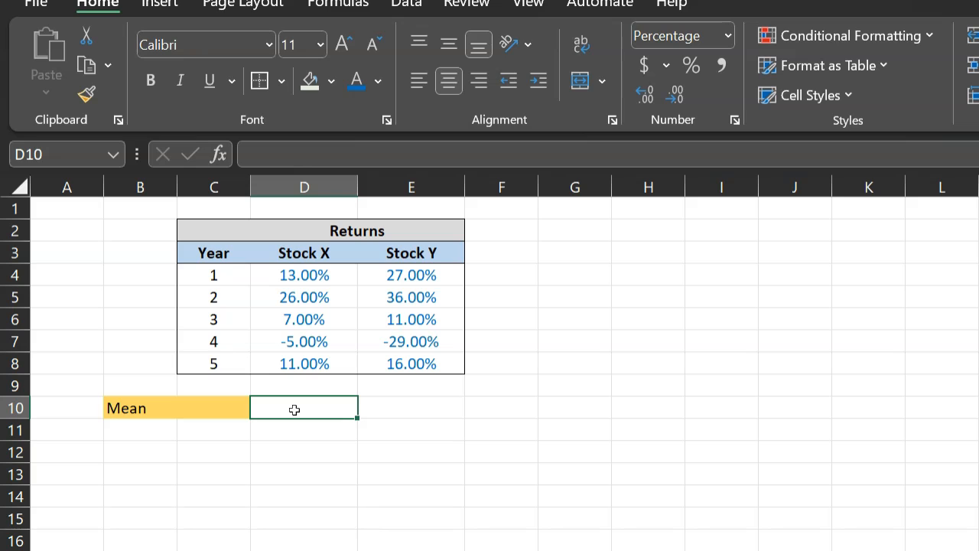
type("=")
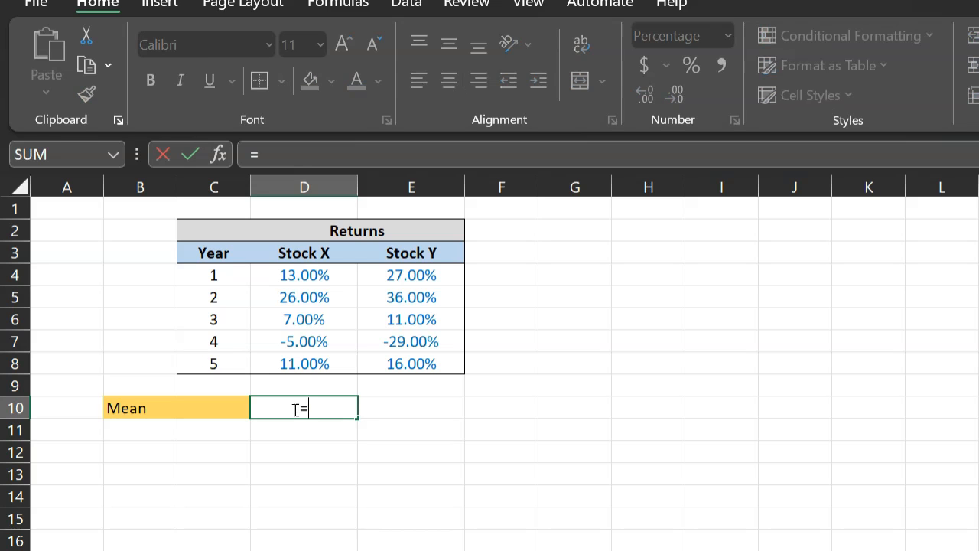
type("sum(")
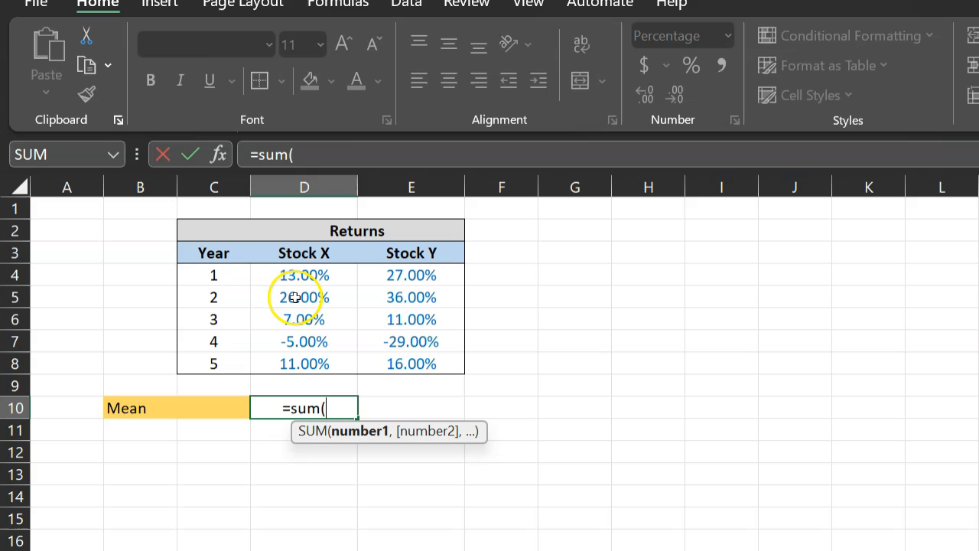
left_click_drag(303, 275, 303, 364)
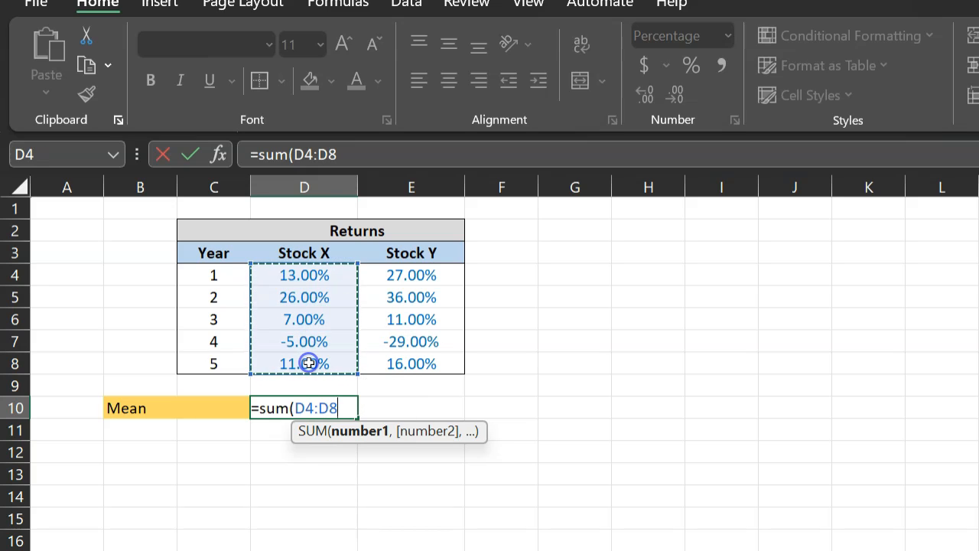
type(")/")
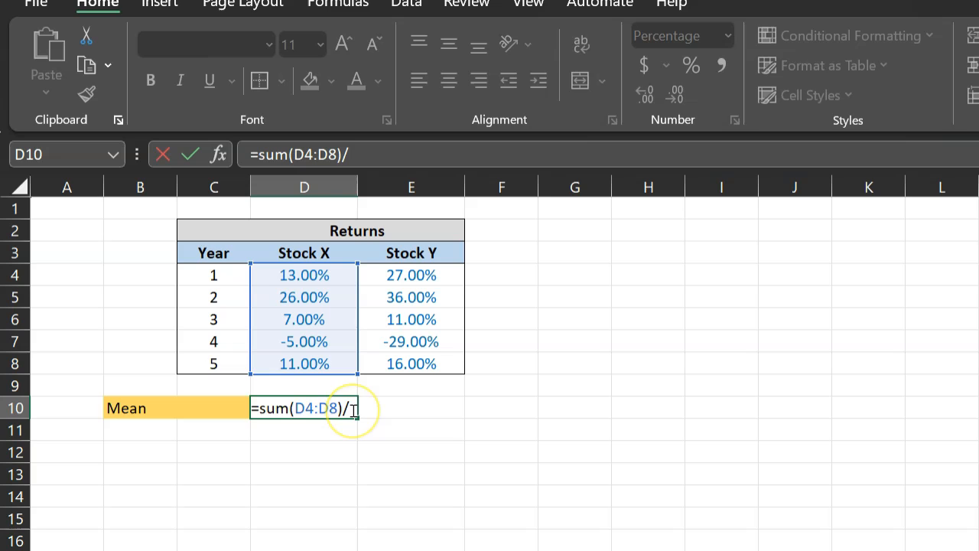
key("Enter")
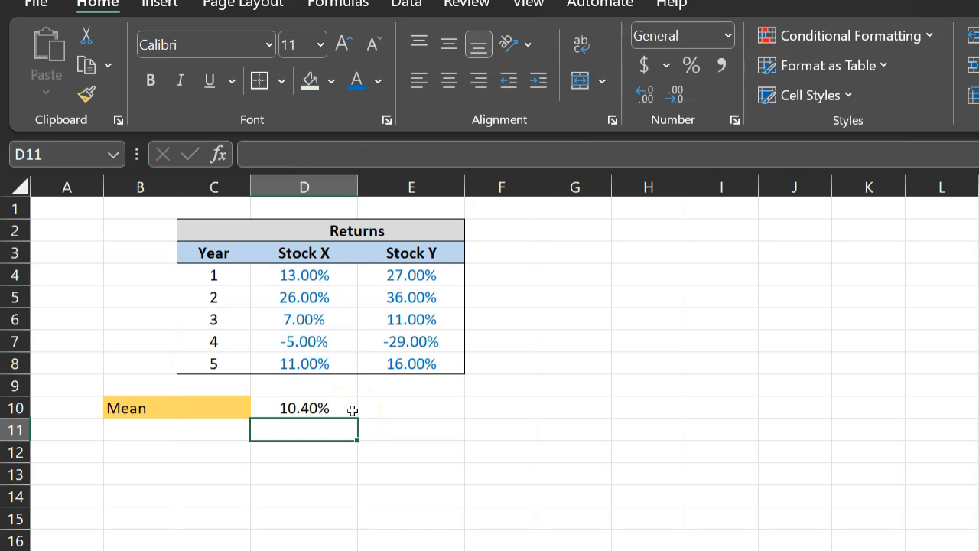
Step: Enter the same averaging formula =SUM(E4:E8)/5 for Stock Y's mean in E10
left_click(302, 407)
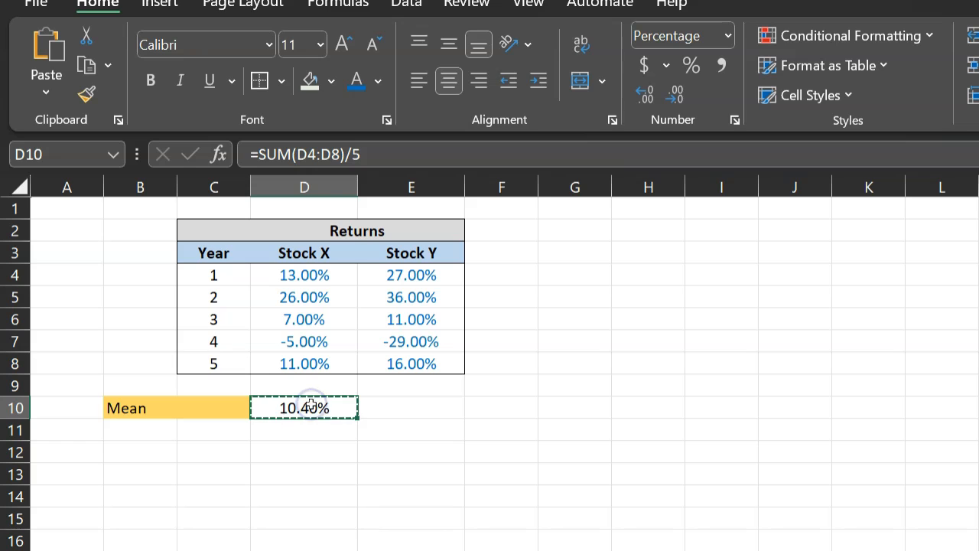
mouse_move(429, 410)
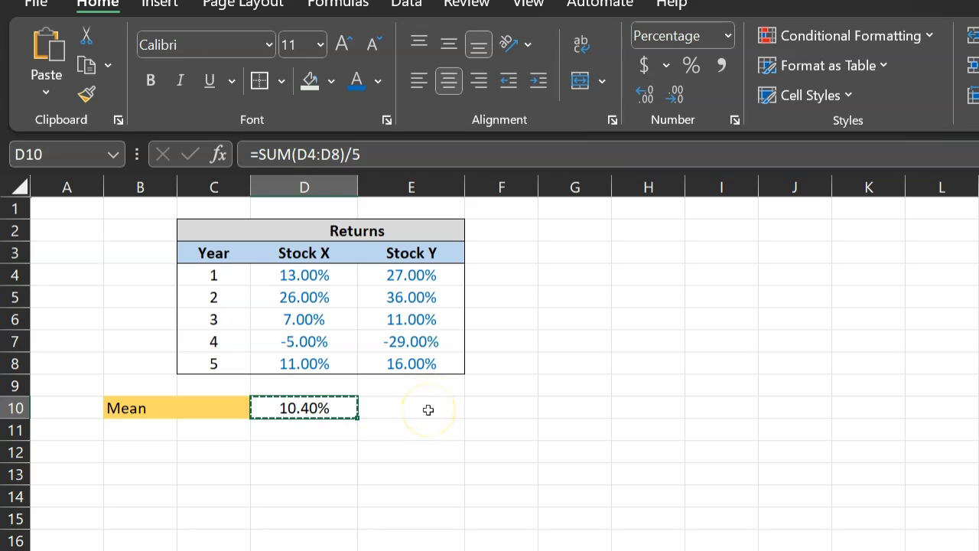
left_click(429, 408)
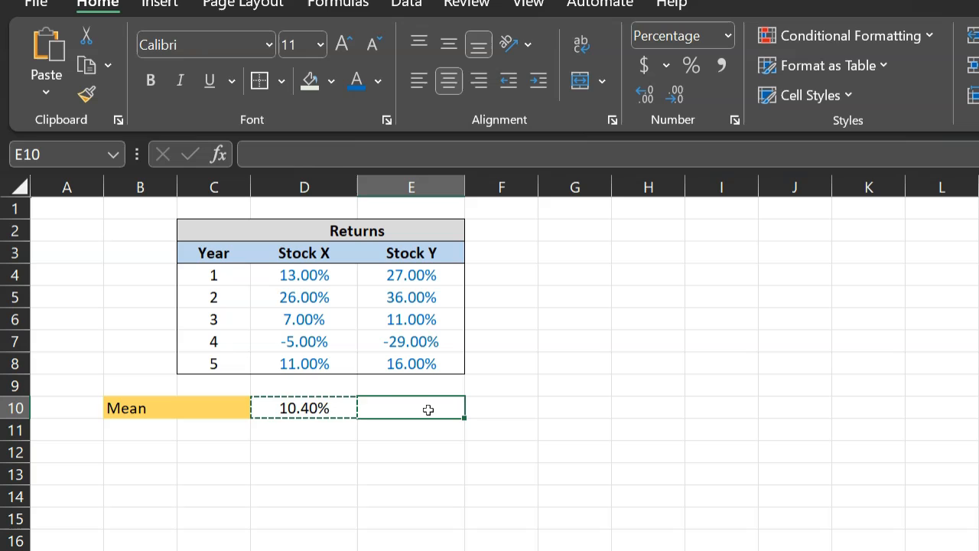
type("=SUM(E4:E8)/5")
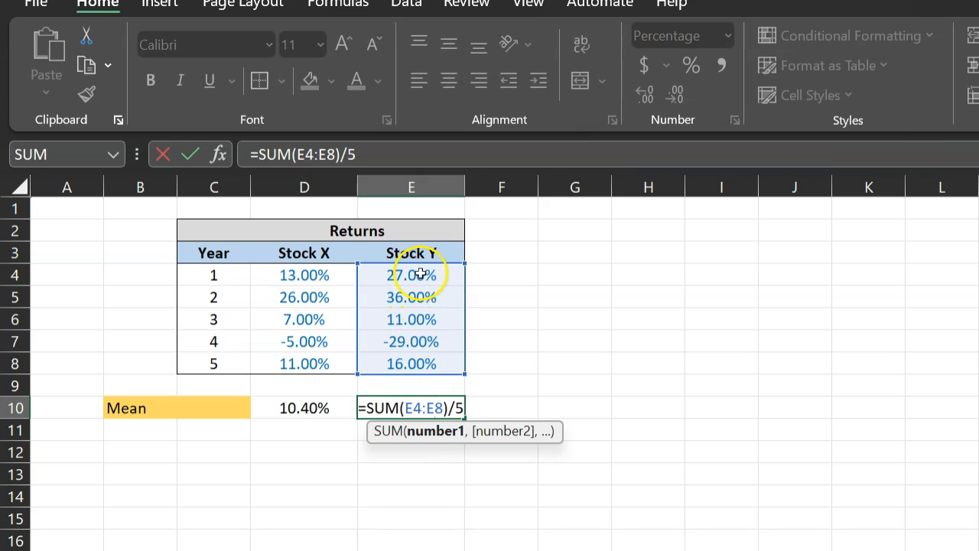
mouse_move(316, 411)
type("=")
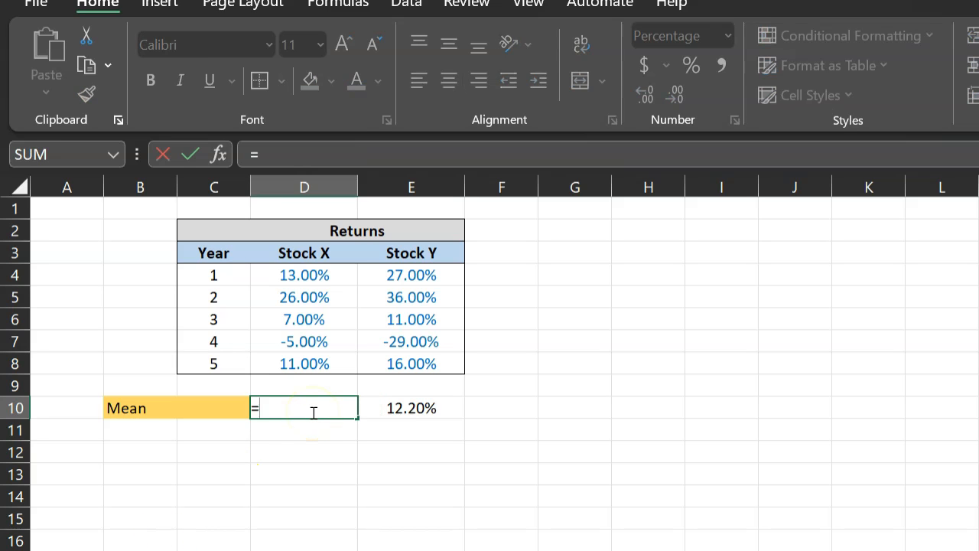
Step: Recompute Stock X's mean in D10 with =AVERAGE(D4:D8), still 10.40% beside Stock Y's 12.20%
type("average(")
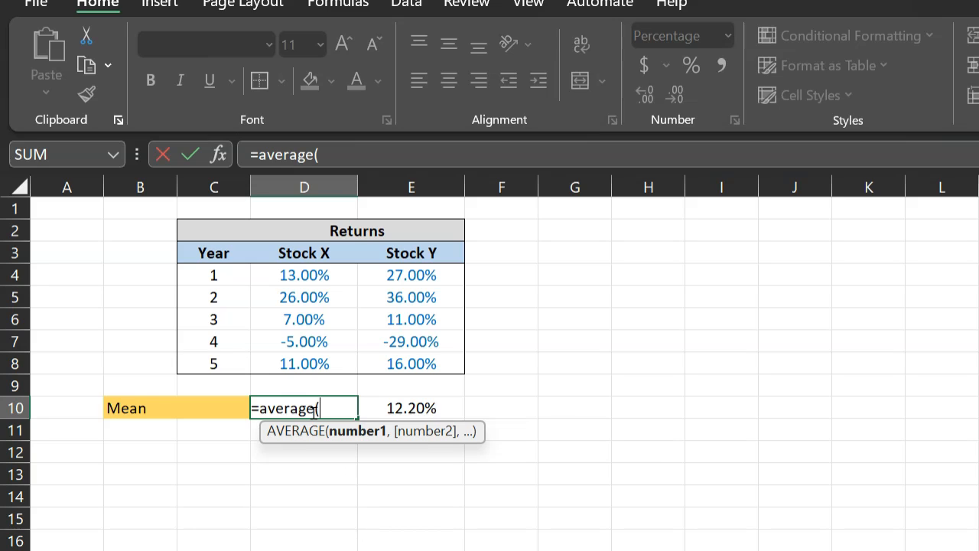
left_click(303, 275)
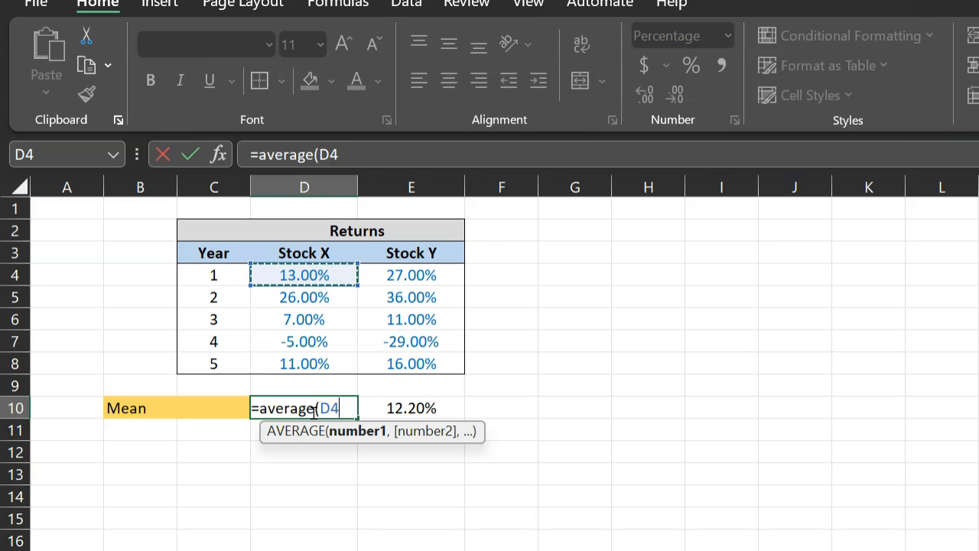
left_click_drag(303, 275, 303, 364)
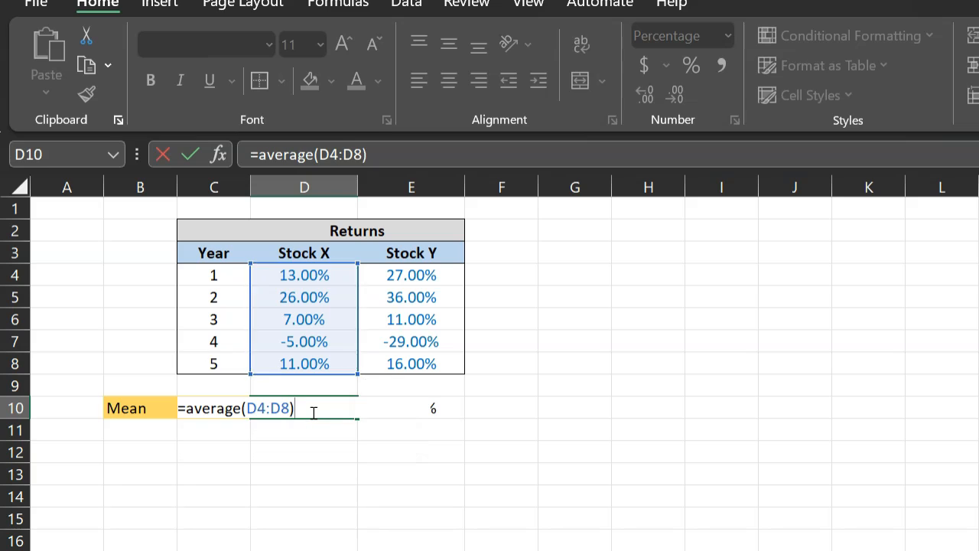
key("Enter")
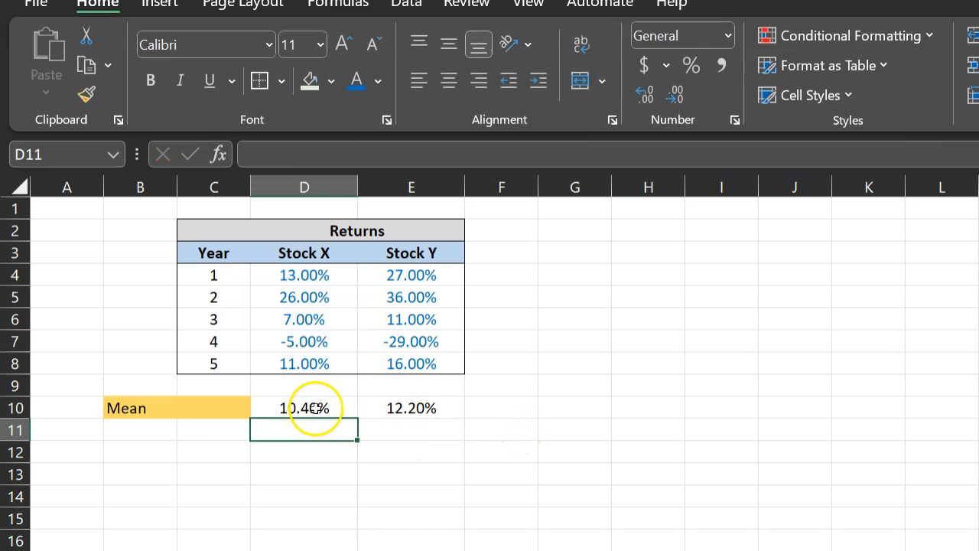
left_click(410, 407)
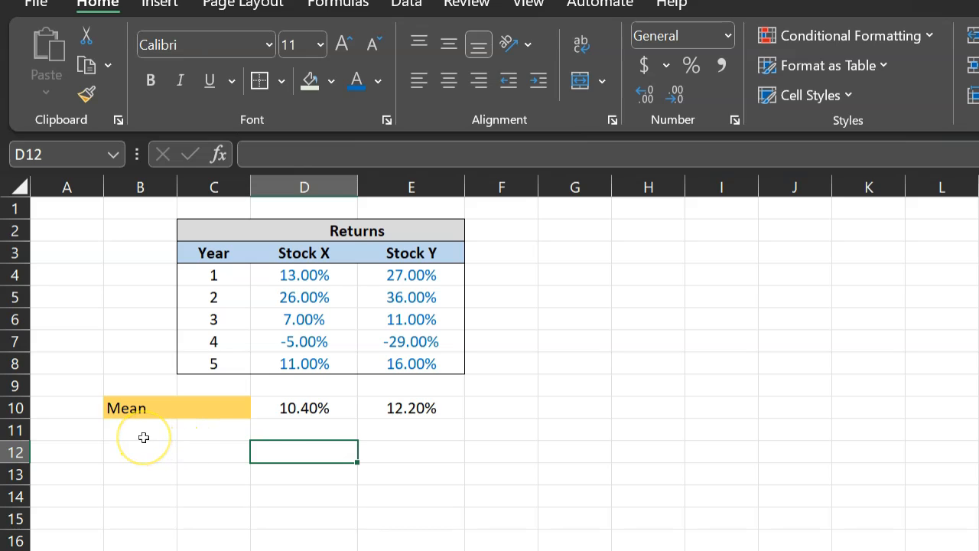
mouse_move(143, 437)
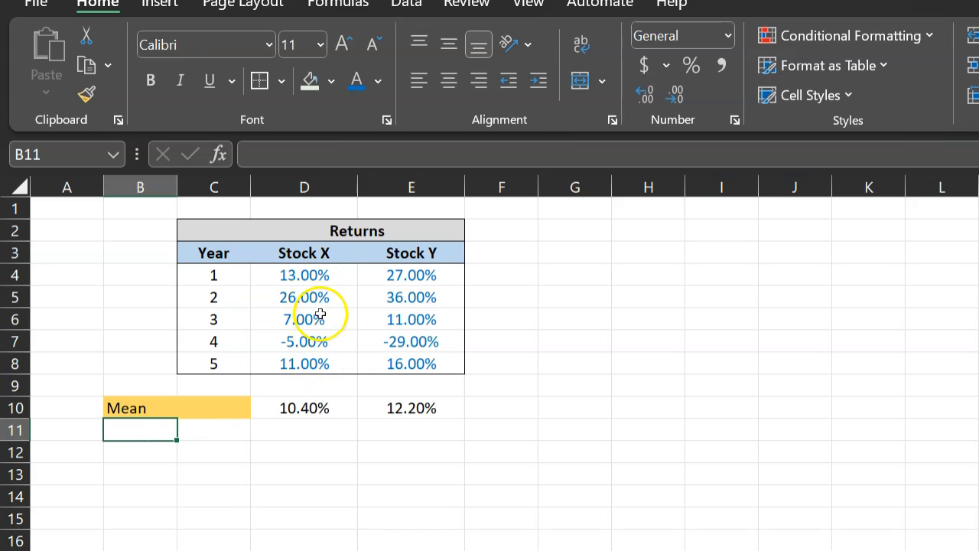
mouse_move(319, 375)
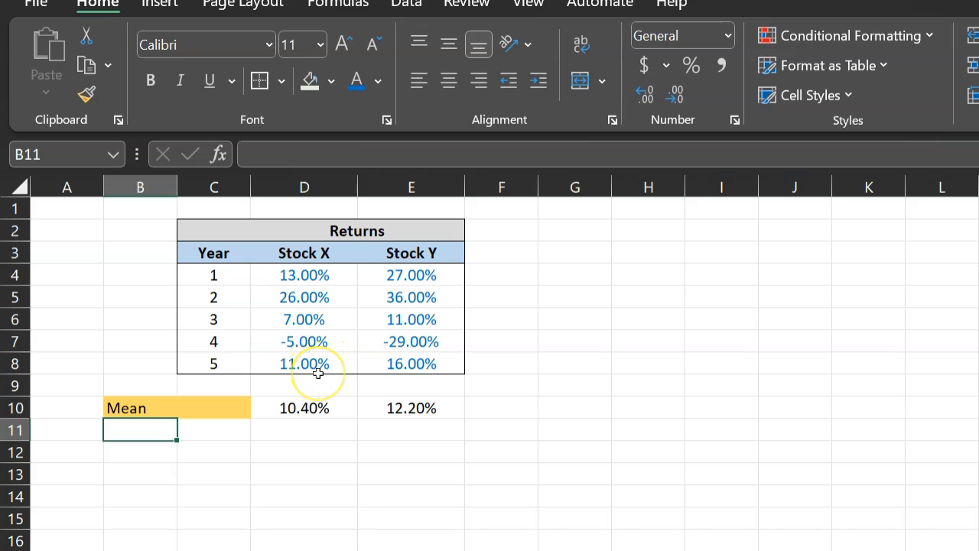
mouse_move(281, 432)
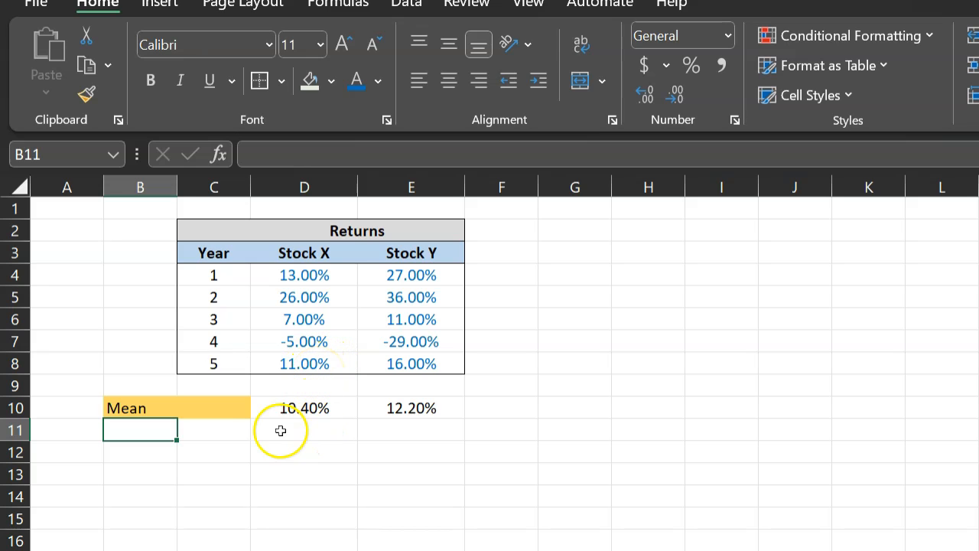
mouse_move(235, 502)
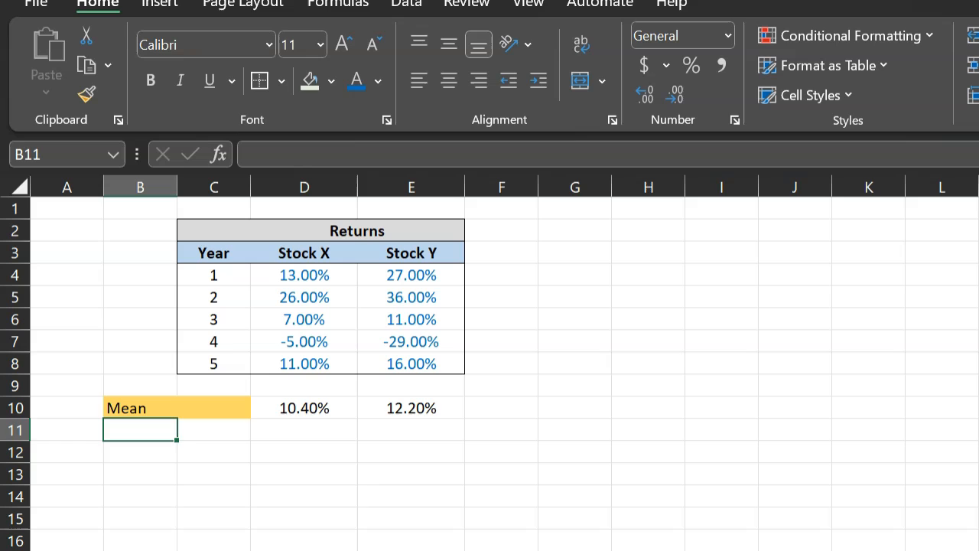
Step: Label cell B11 'Variance' beneath the Mean row
type("Variance")
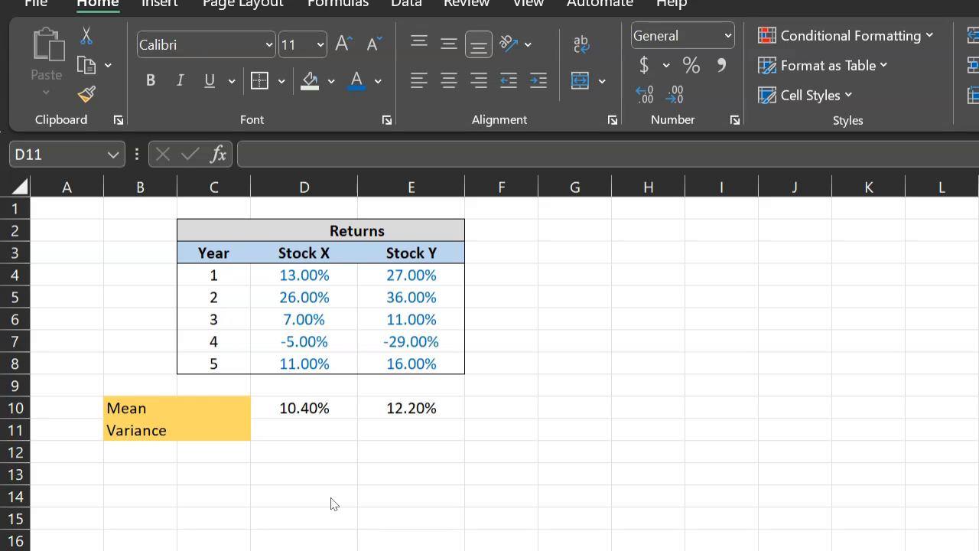
Step: Select the Stock X variance cell and the first Stock X return before building the deviation tables
left_click(303, 429)
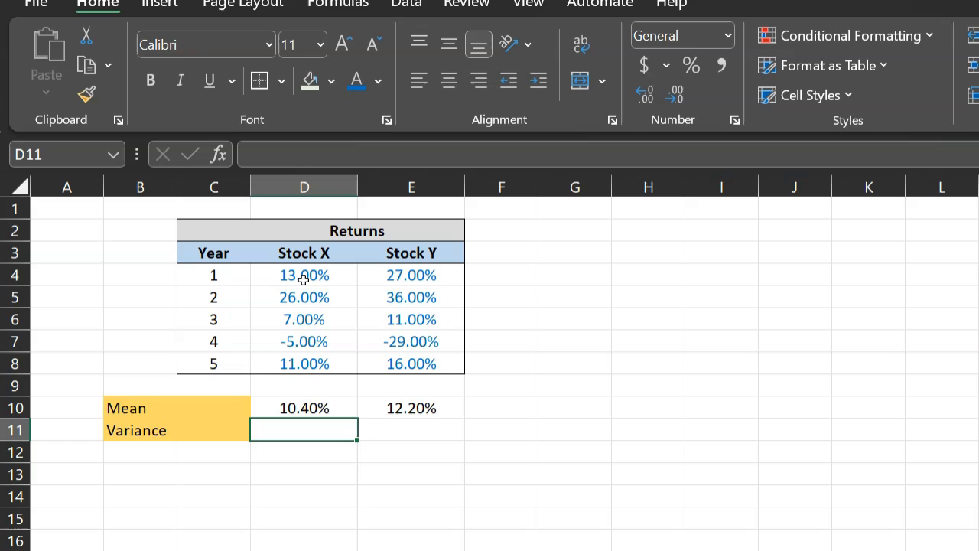
left_click(302, 275)
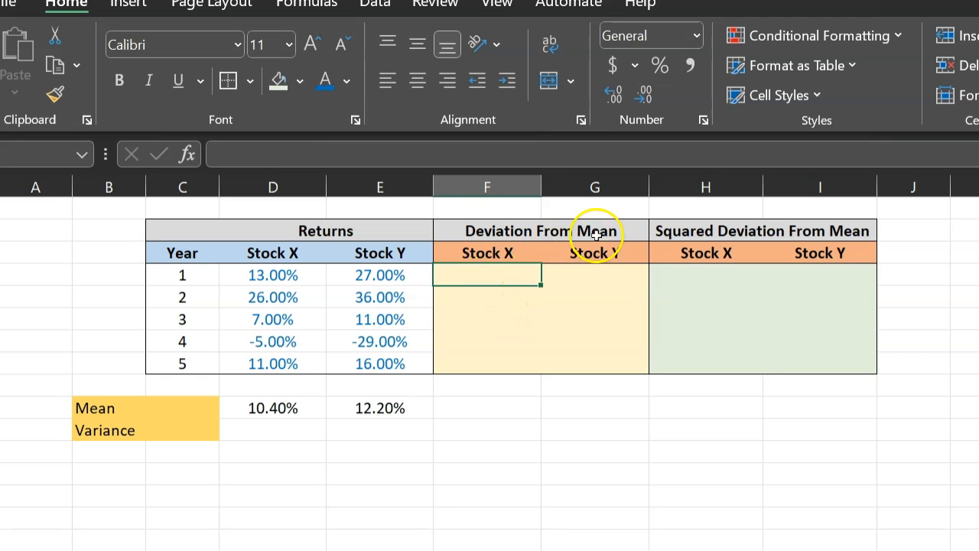
mouse_move(384, 289)
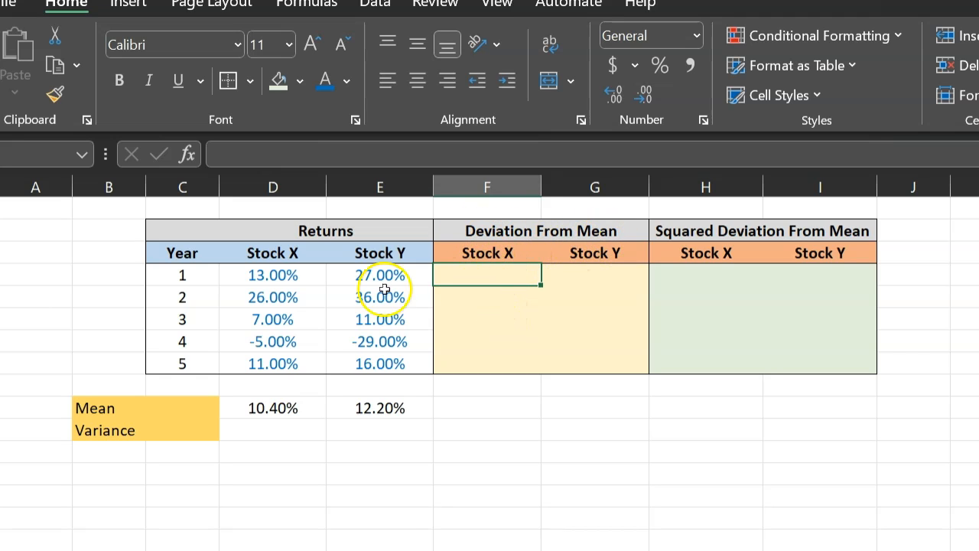
mouse_move(496, 278)
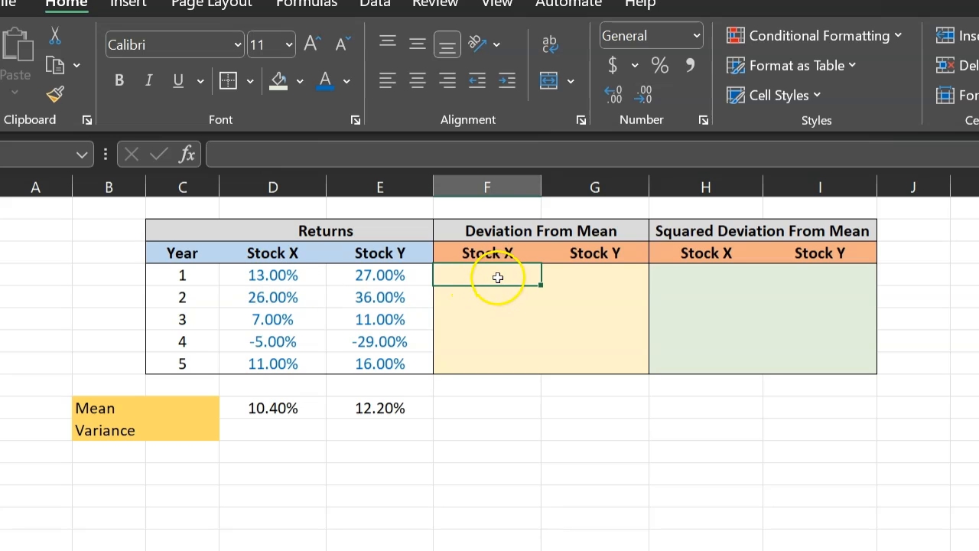
Step: Enter =(D4-$D$10) in F4, year 1 Stock X return minus the absolute 10.40% mean
type("=(")
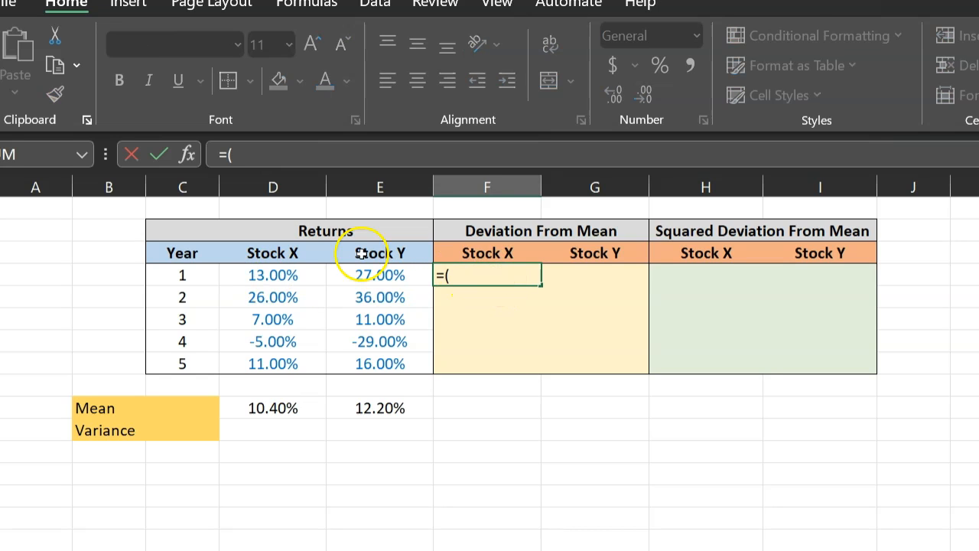
left_click(272, 275)
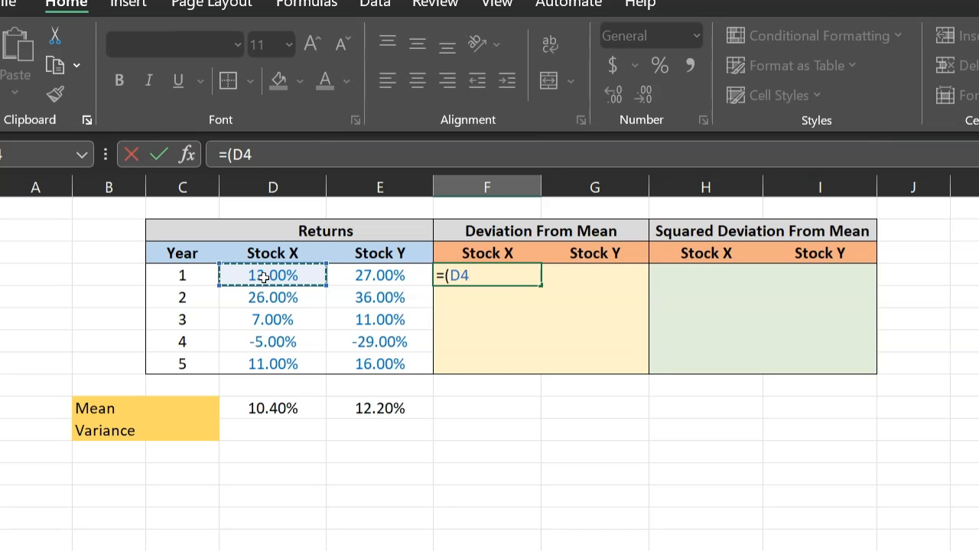
type("-")
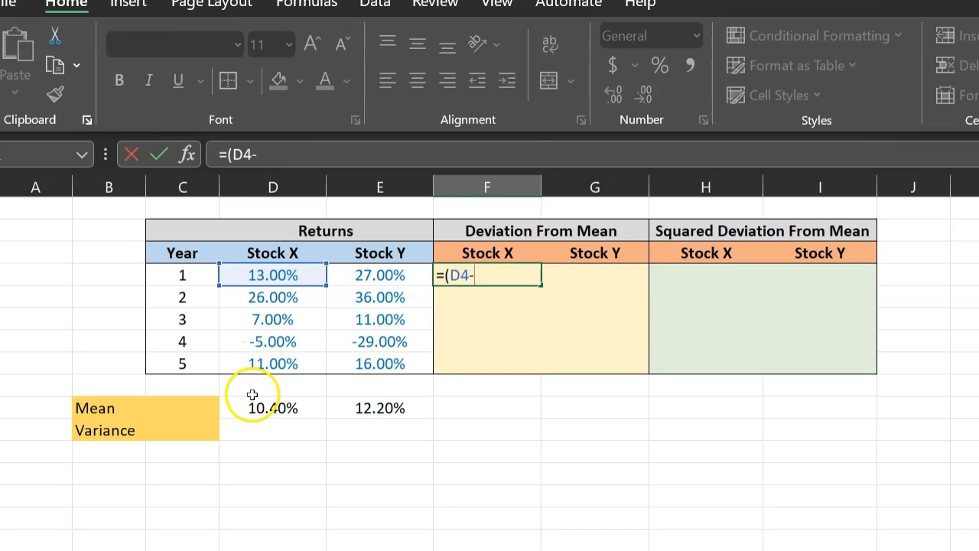
mouse_move(263, 409)
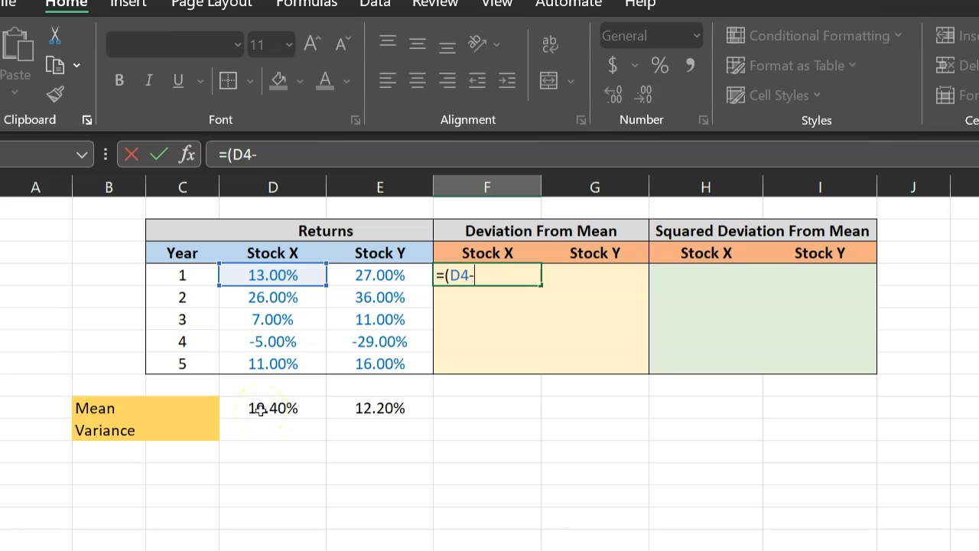
left_click(272, 407)
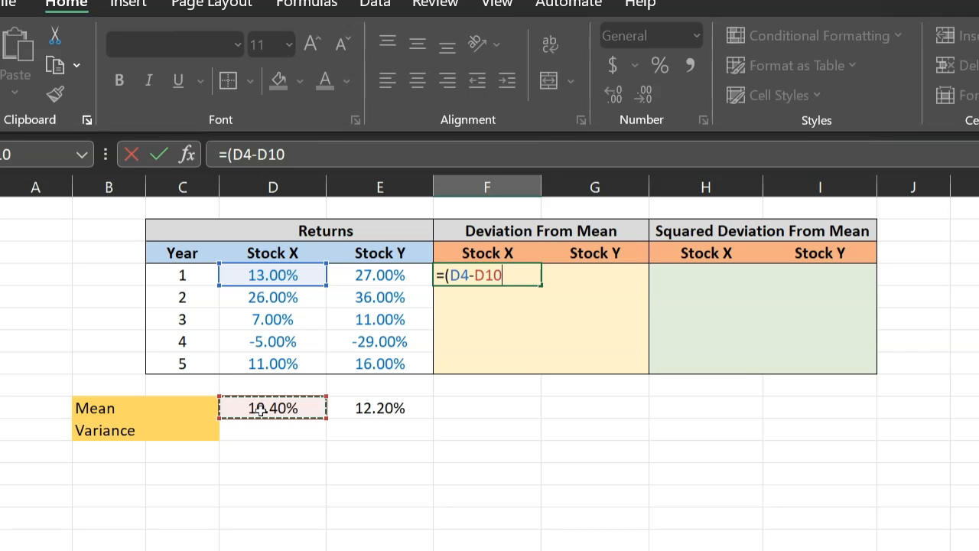
key("F4")
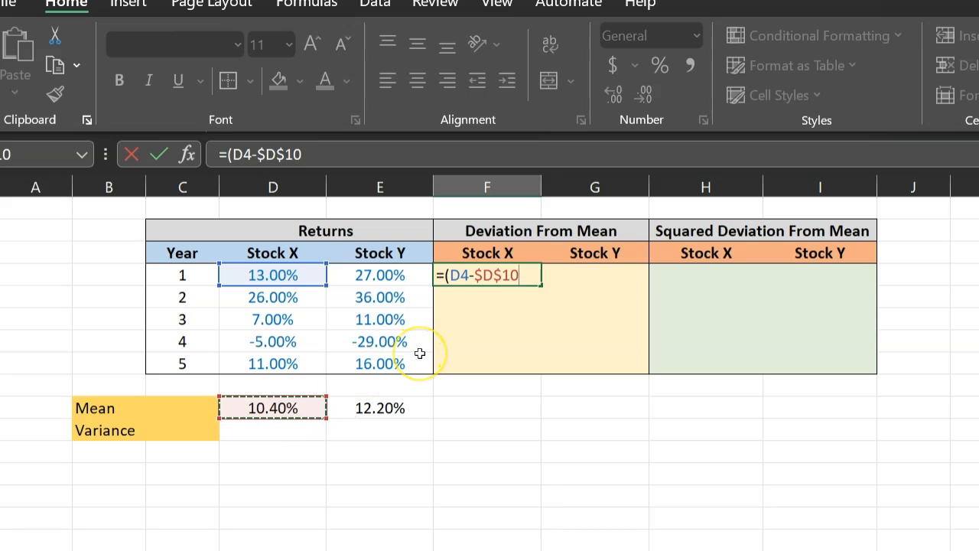
type(")")
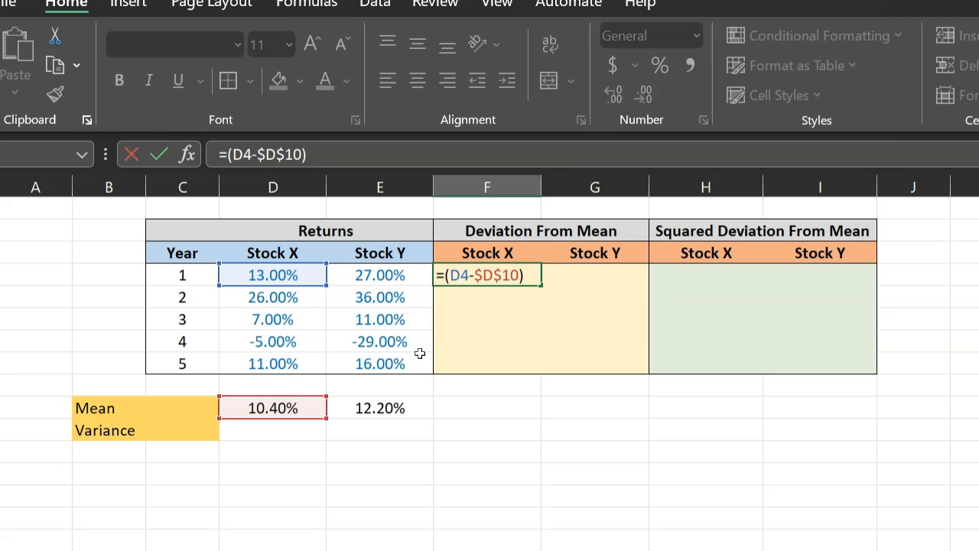
key("Enter")
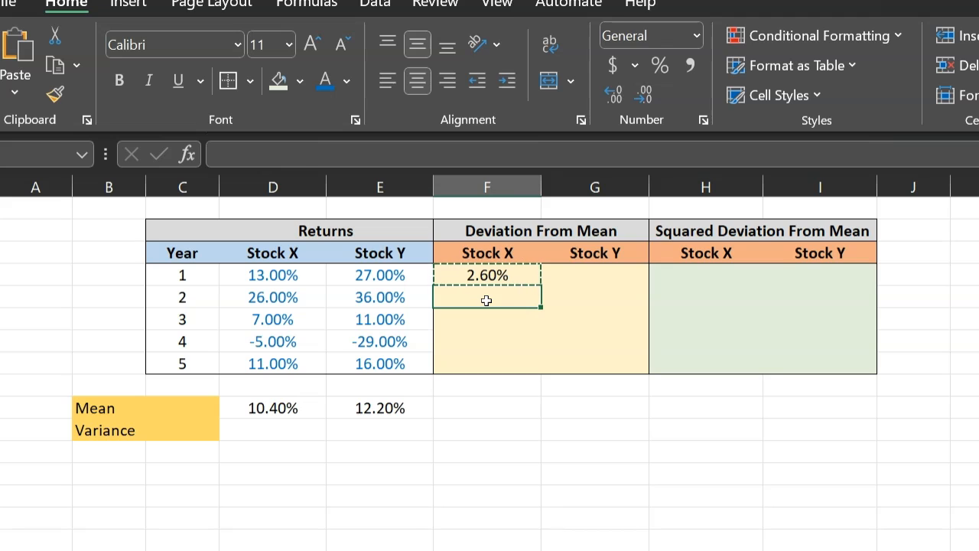
Step: Fill =(D5-$D$10) and copy the deviation formula down through year 5, checking year 4
type("=(D5-$D$10)")
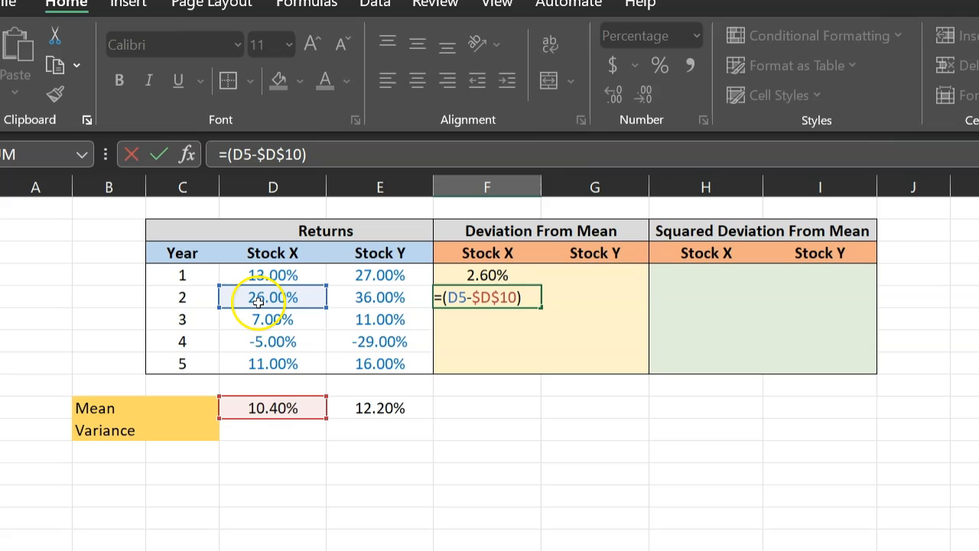
left_click(272, 407)
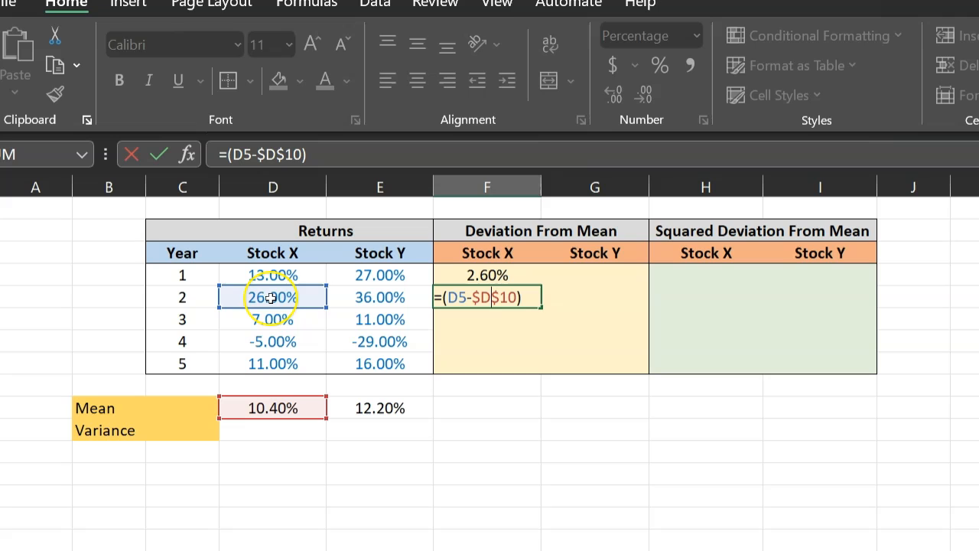
mouse_move(279, 407)
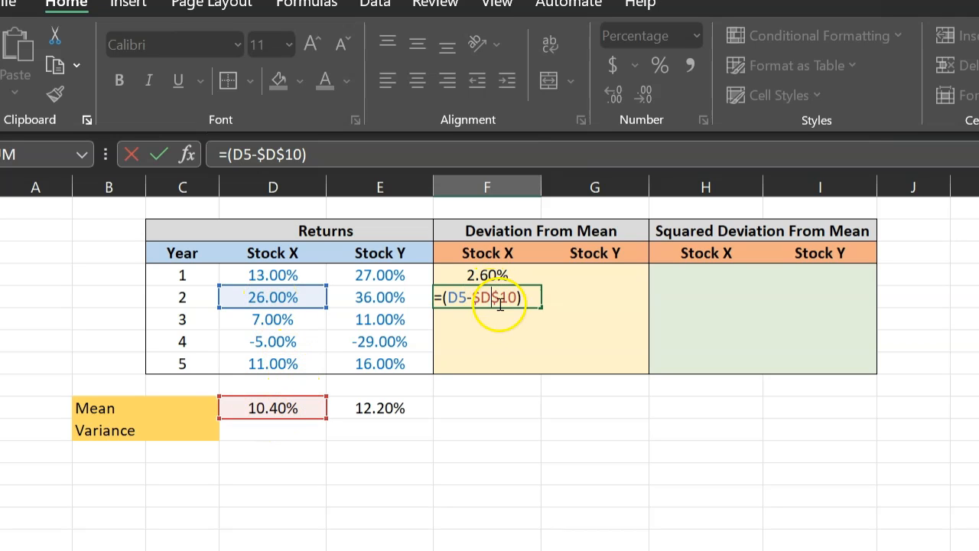
key("Enter")
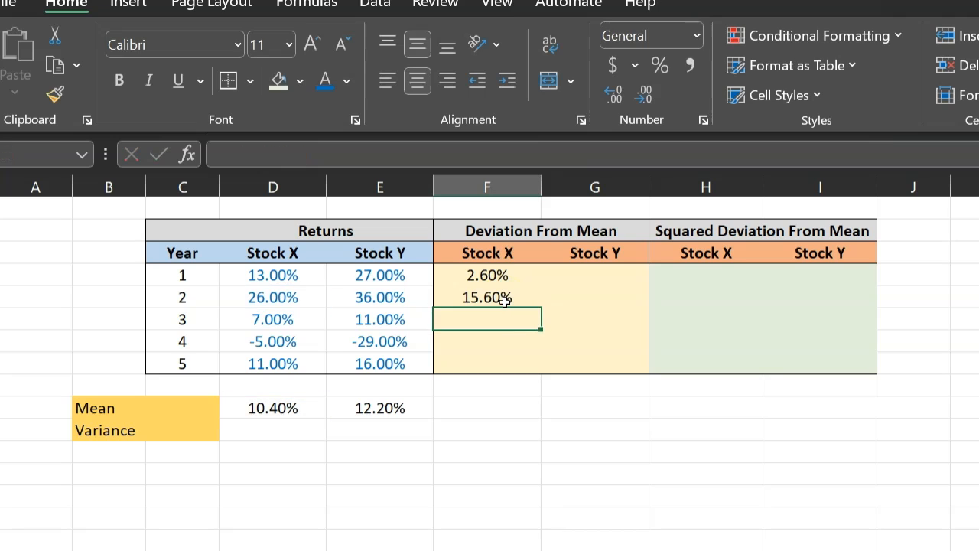
left_click(486, 297)
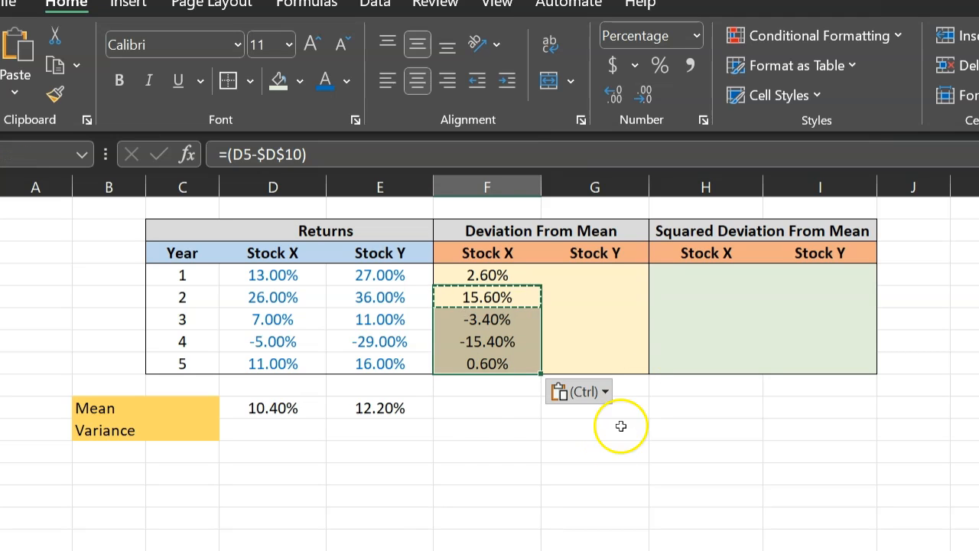
double_click(486, 342)
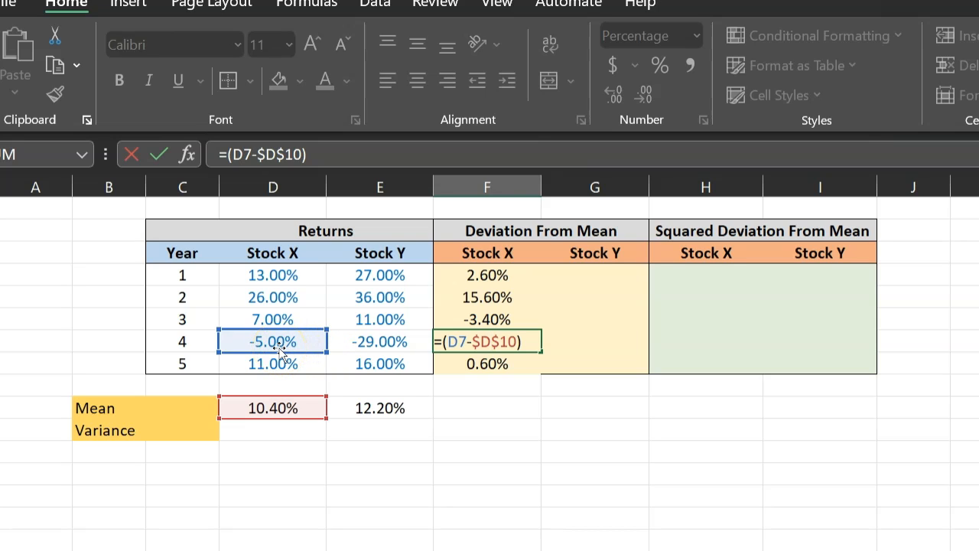
left_click(272, 407)
type("=(")
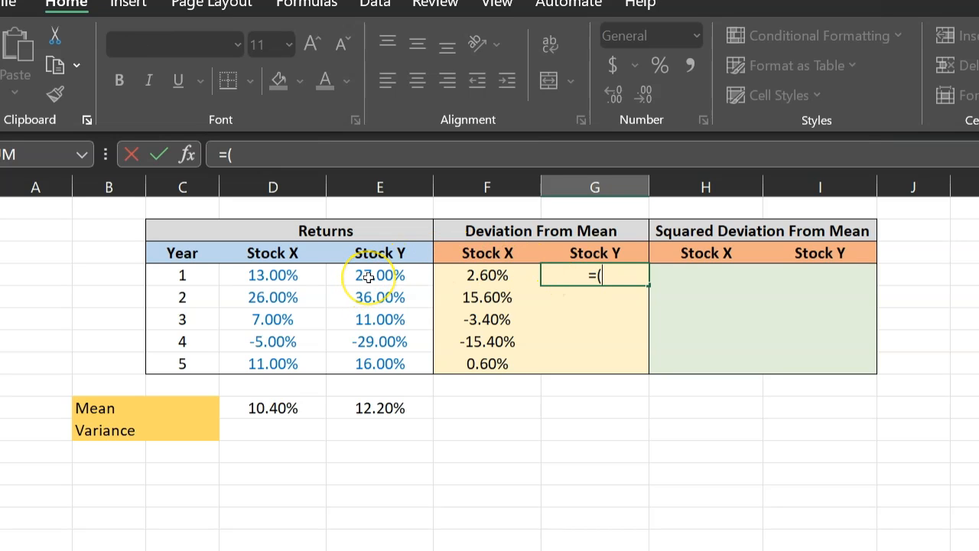
Step: Enter =(E4-$E$10) in G4 and fill down to G8, giving Stock Y deviations 14.80% through 3.80%
left_click(379, 275)
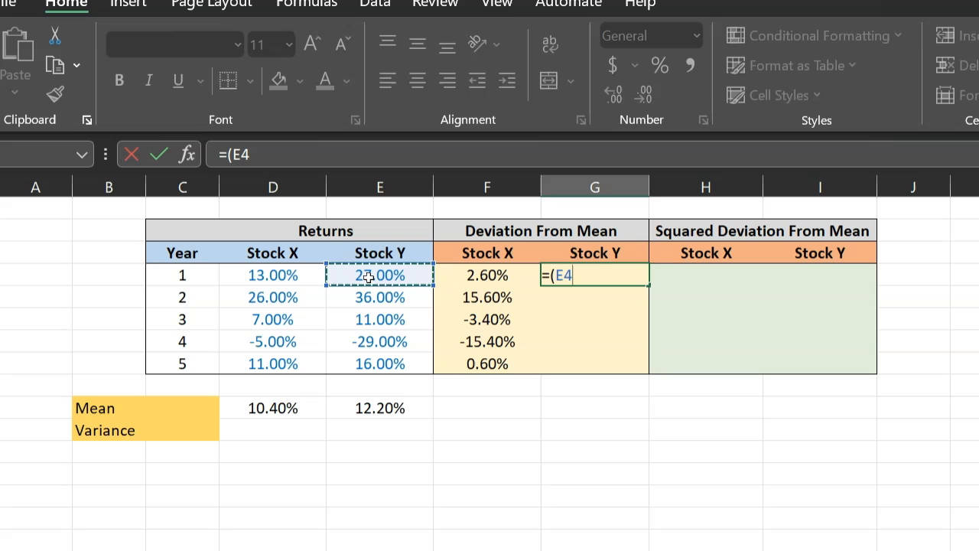
type("-")
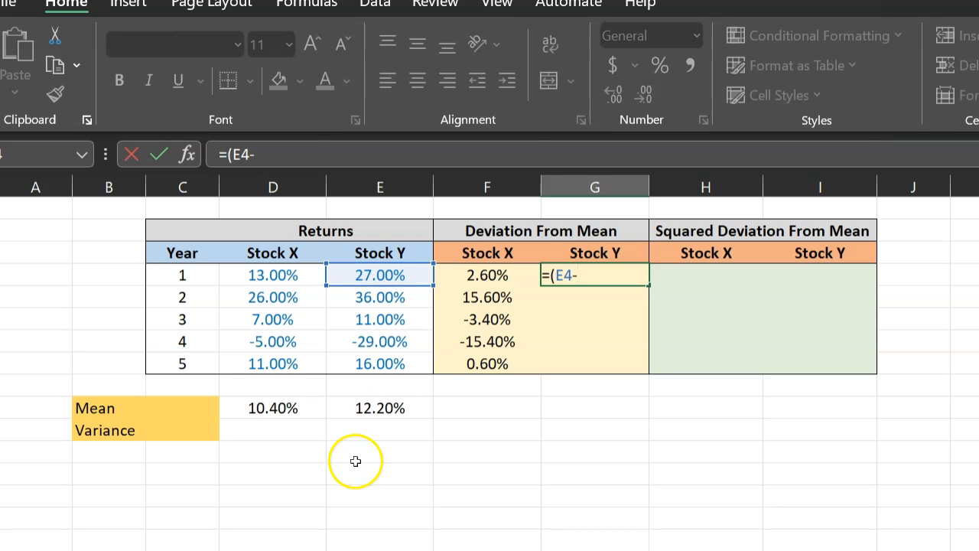
left_click(379, 407)
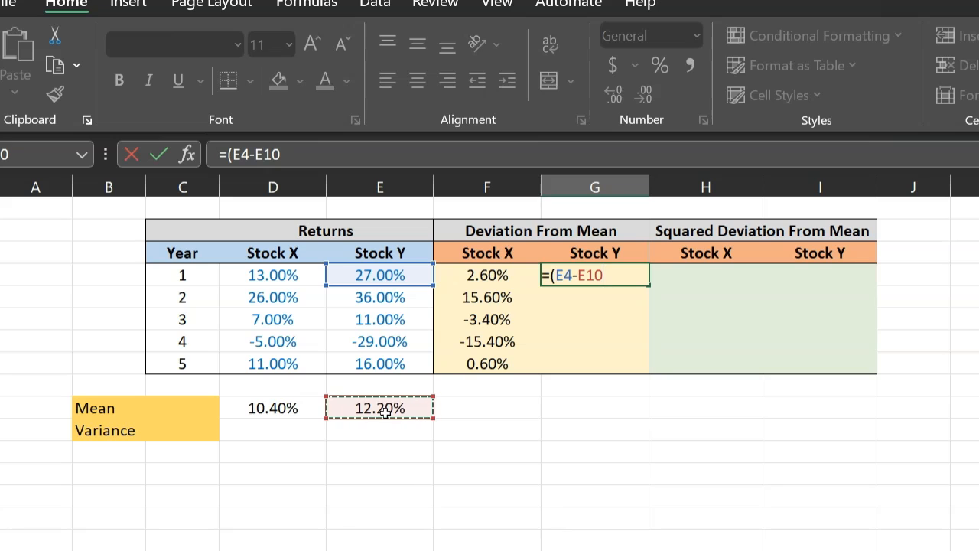
key("F4")
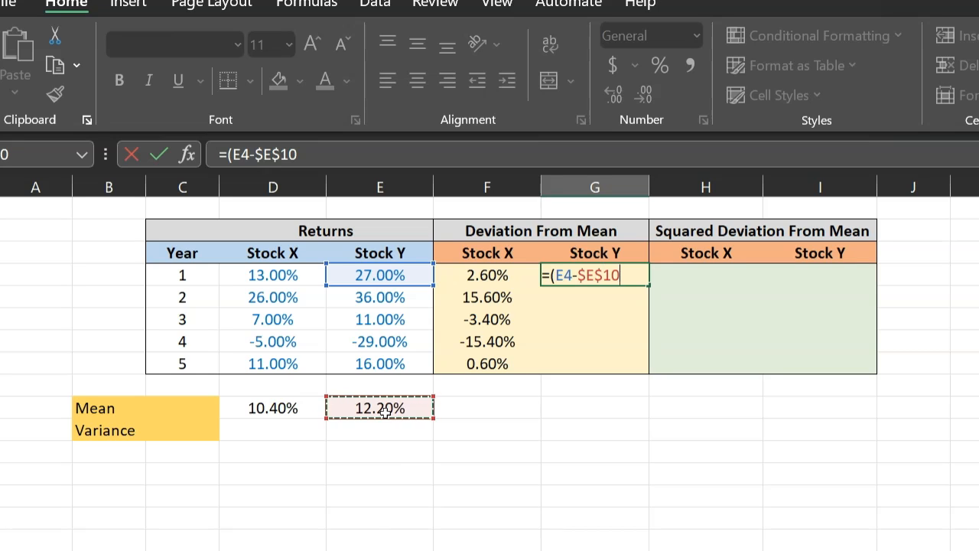
type(")")
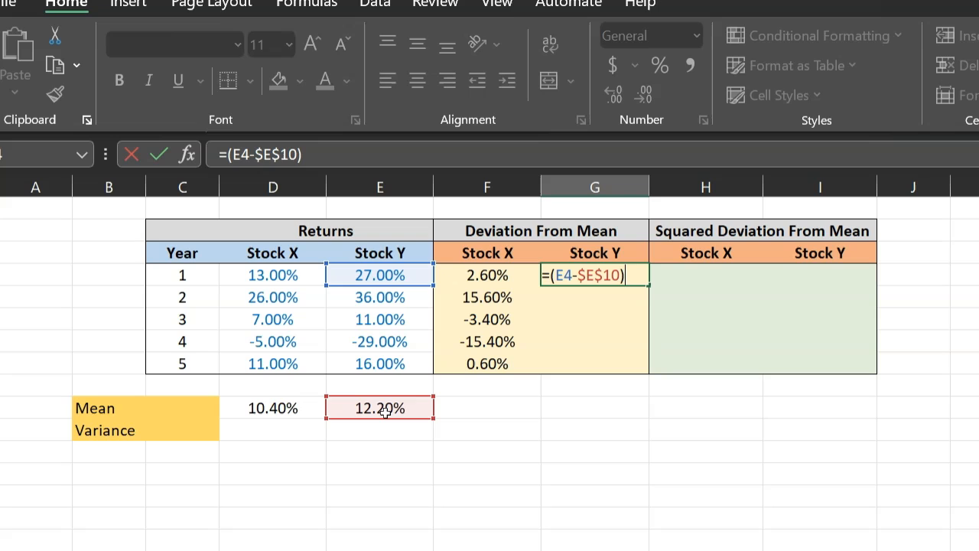
key("Enter")
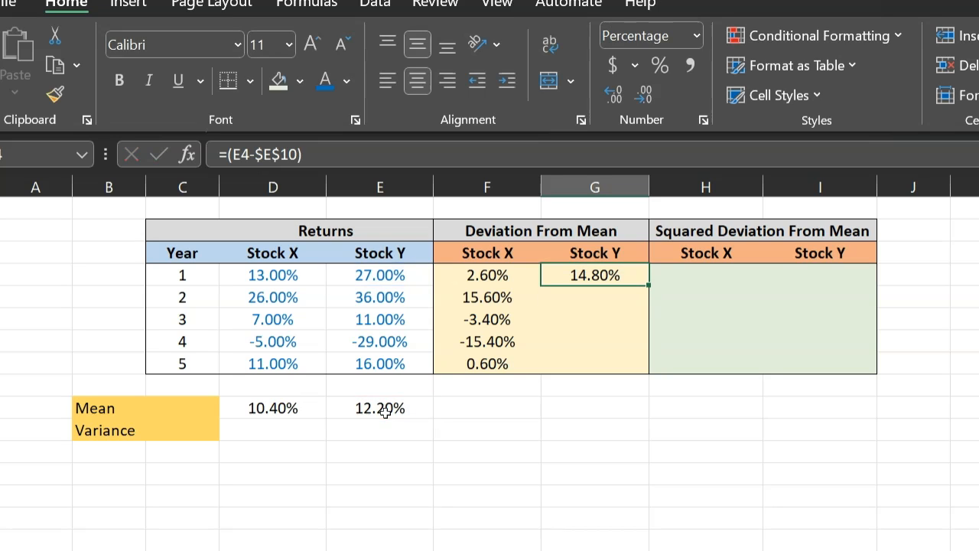
left_click_drag(595, 276, 595, 320)
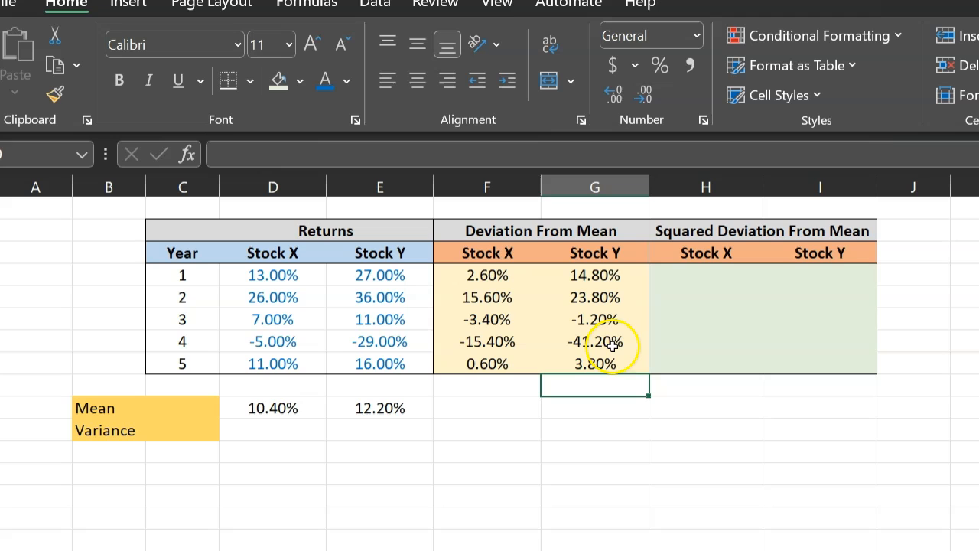
mouse_move(700, 279)
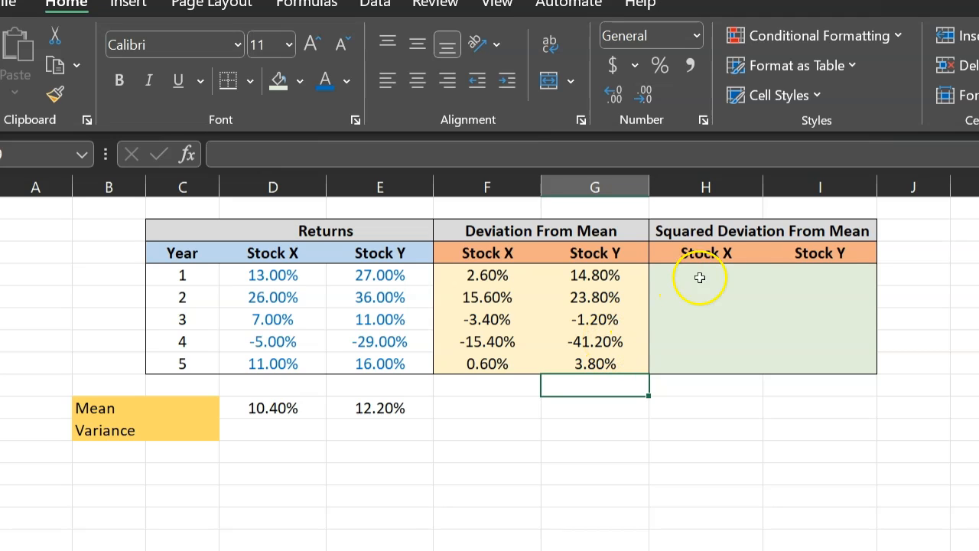
mouse_move(595, 275)
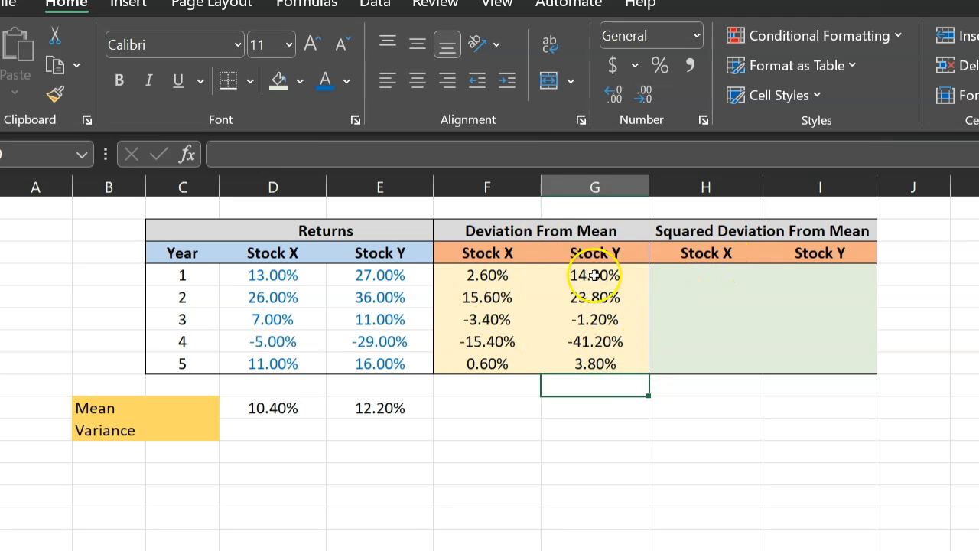
Step: Enter =F4^2 in H4 as the year 1 Stock X squared deviation
left_click(706, 275)
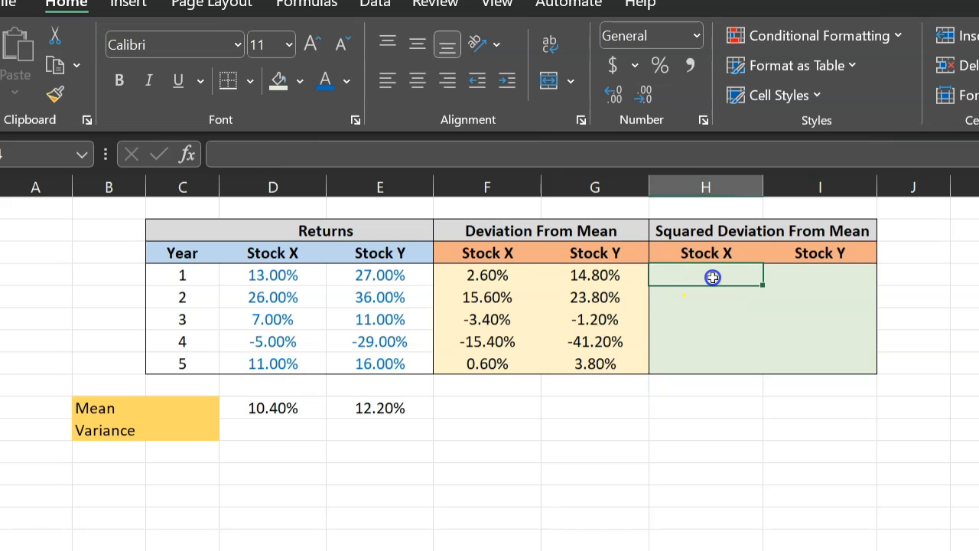
double_click(706, 276)
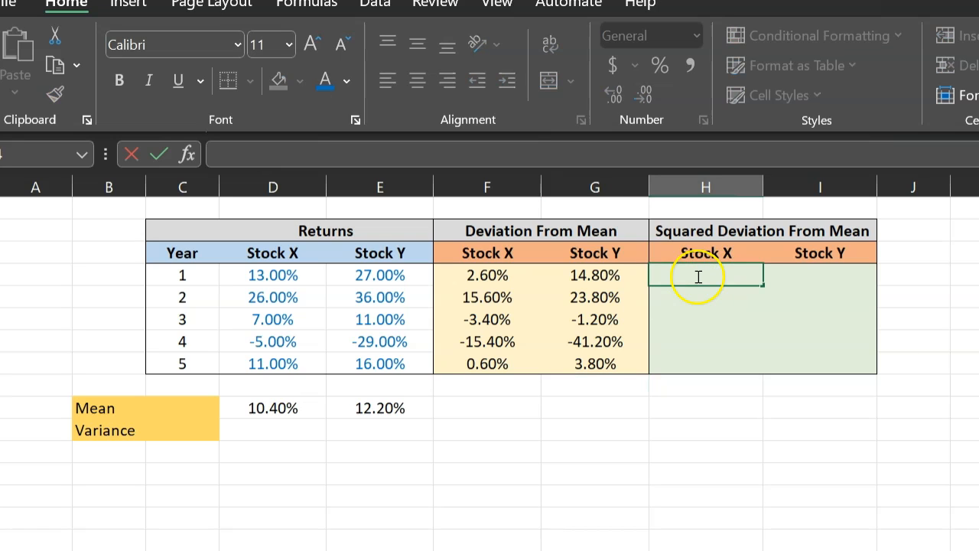
type("=")
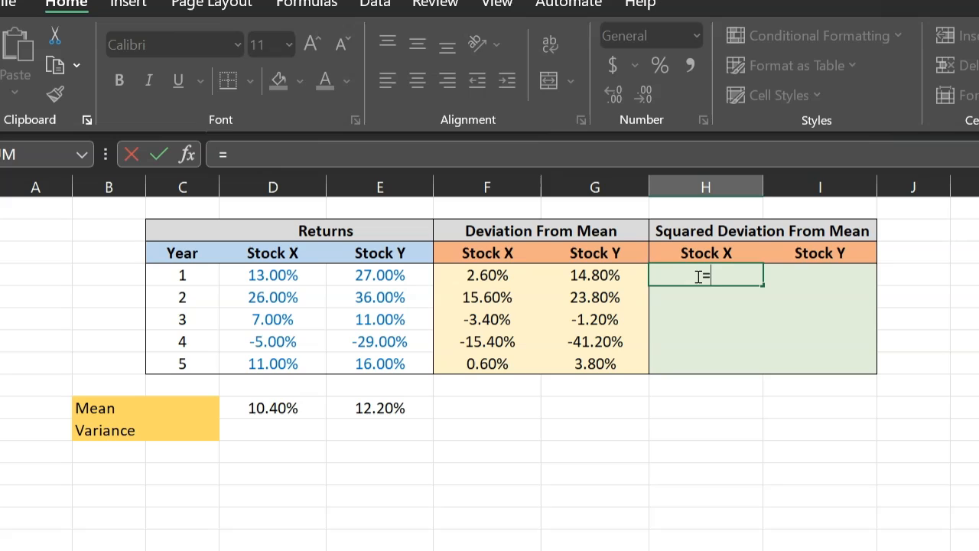
left_click(486, 275)
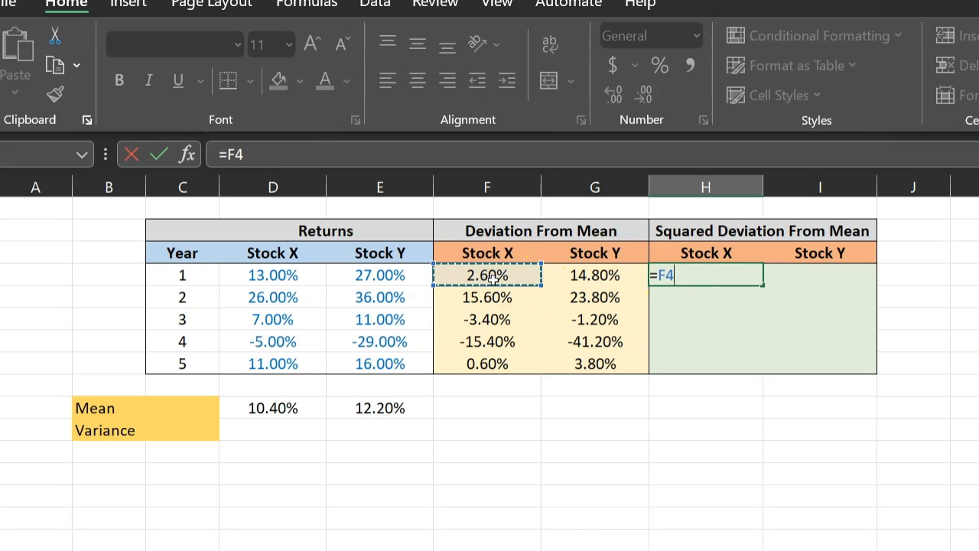
type("^")
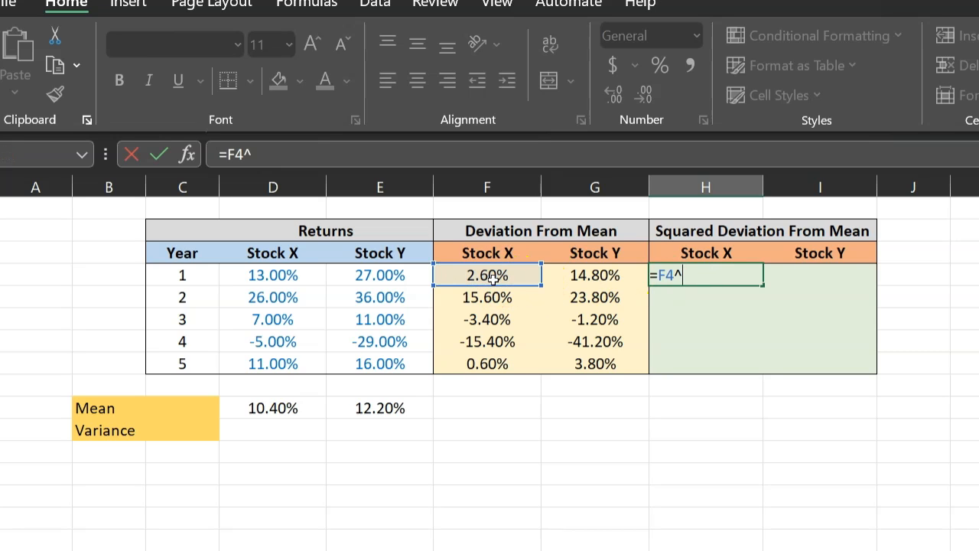
key("Enter")
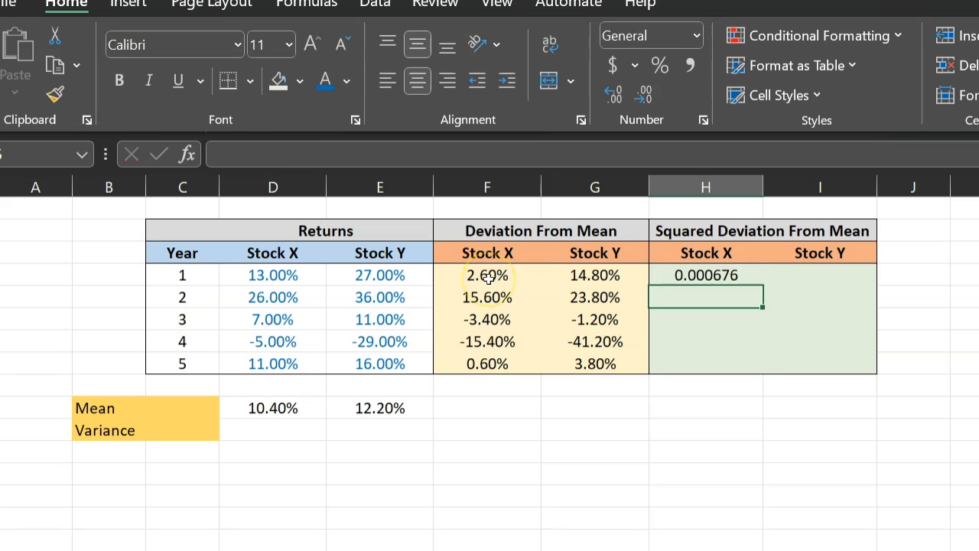
Step: Format H4:I8 as percentages and copy the squared-deviation formula across both stock columns
left_click(705, 275)
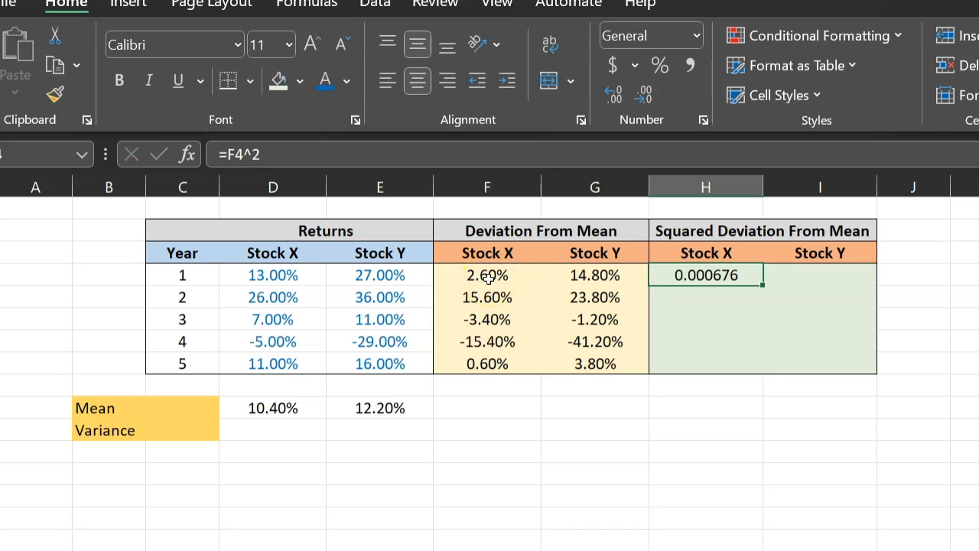
left_click_drag(705, 276, 705, 364)
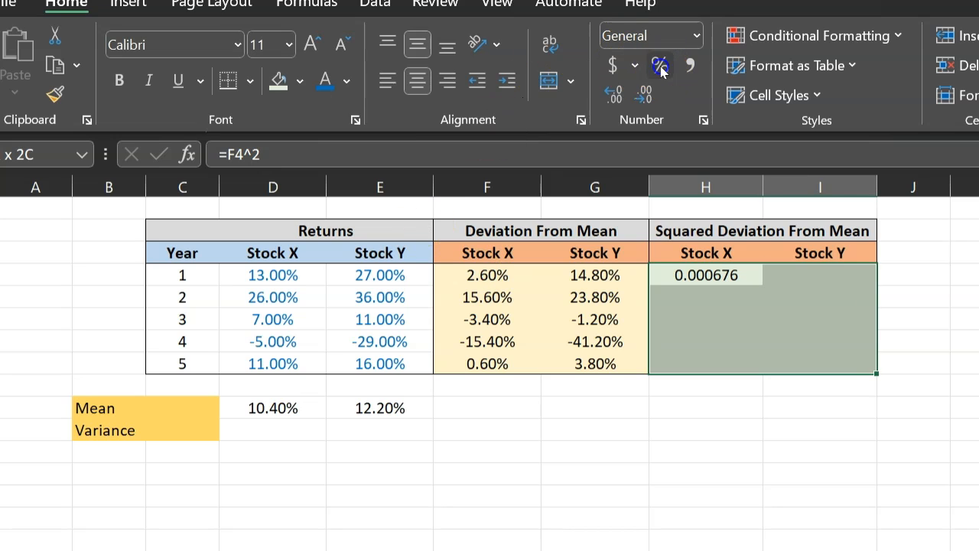
left_click(661, 64)
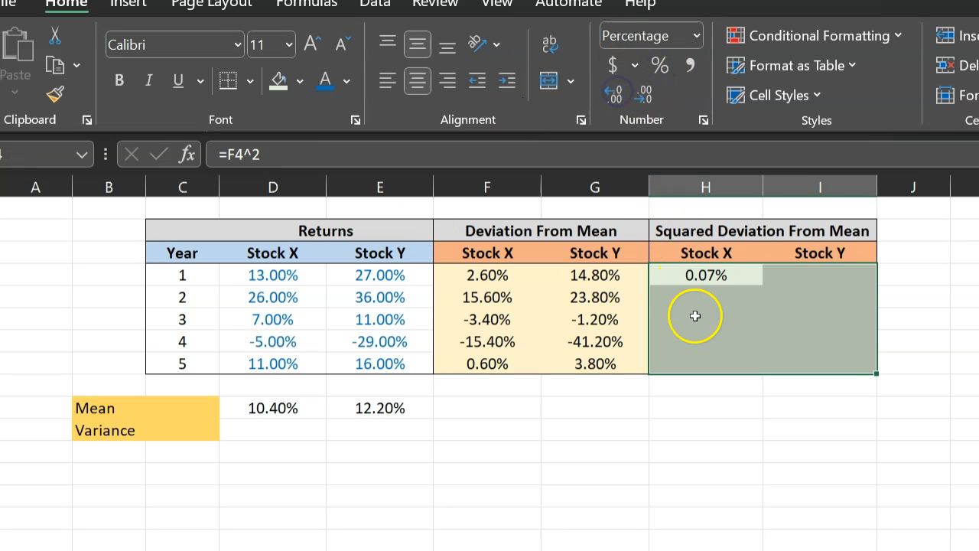
left_click(719, 296)
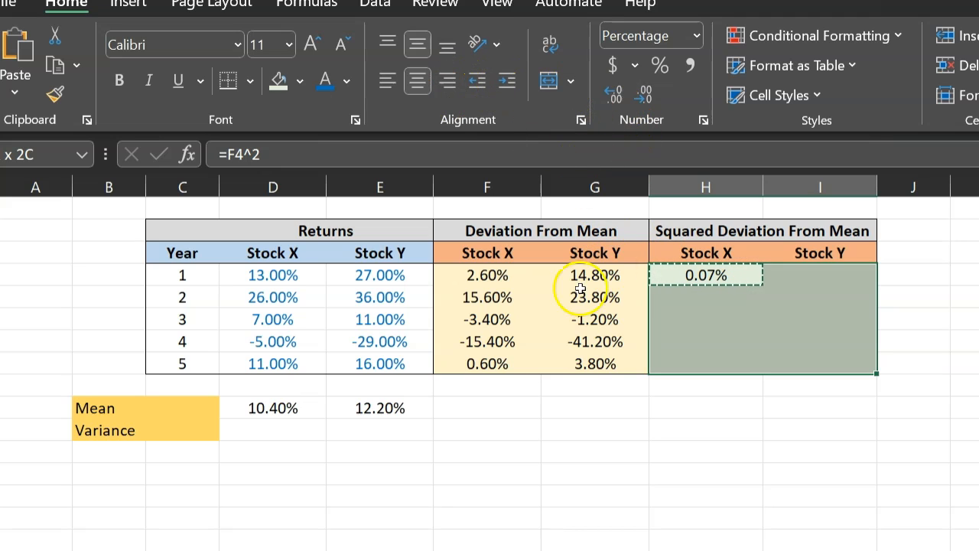
mouse_move(608, 376)
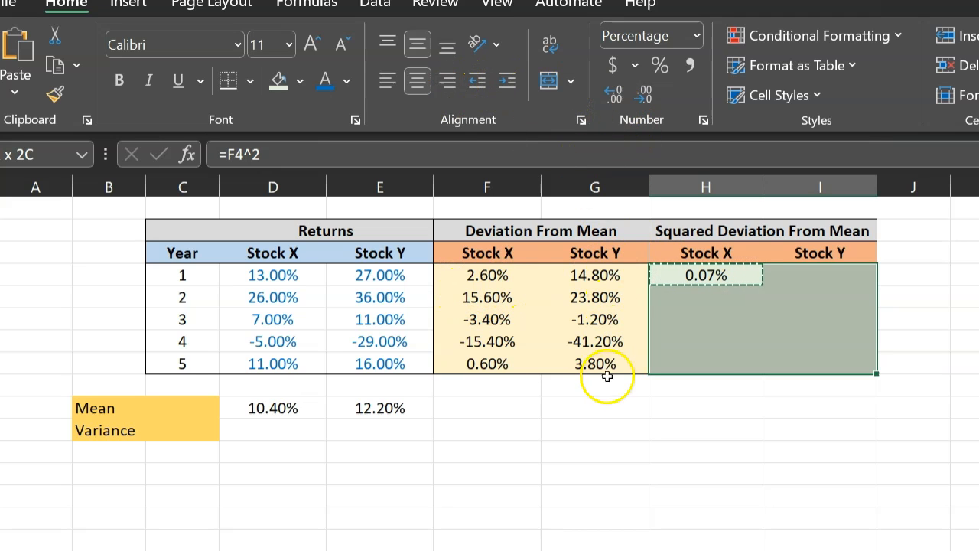
mouse_move(552, 175)
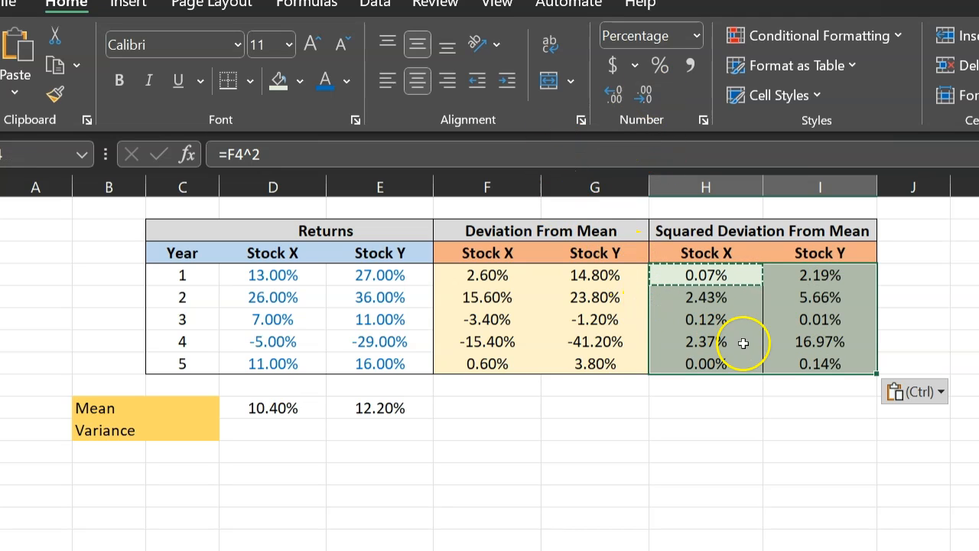
mouse_move(814, 275)
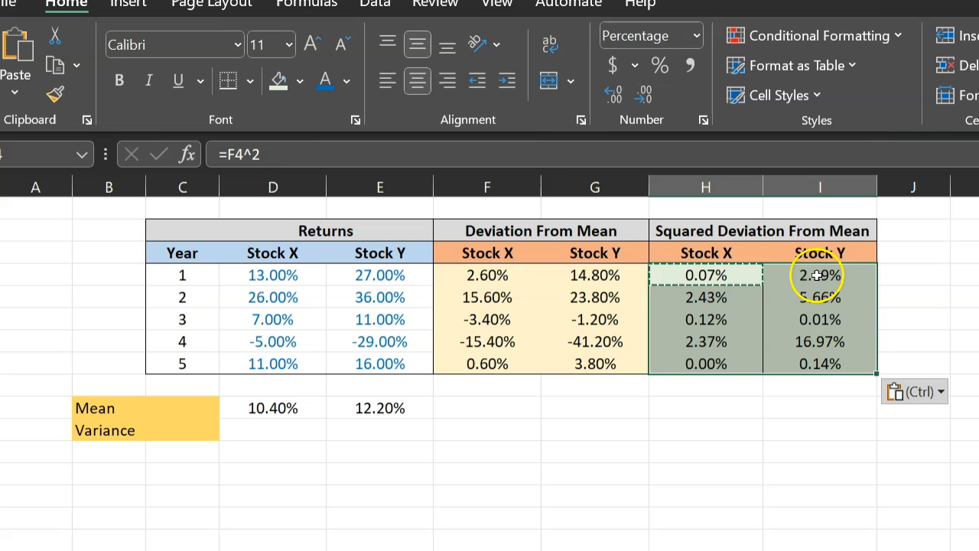
double_click(819, 276)
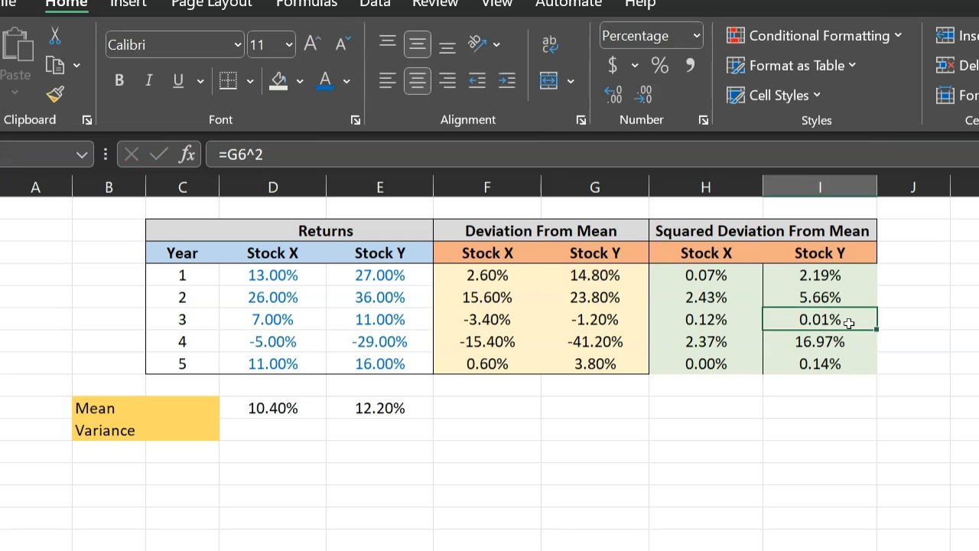
Step: Compute Stock X's variance in D11 as =SUM(H4:H8)/(5-1)
left_click(273, 429)
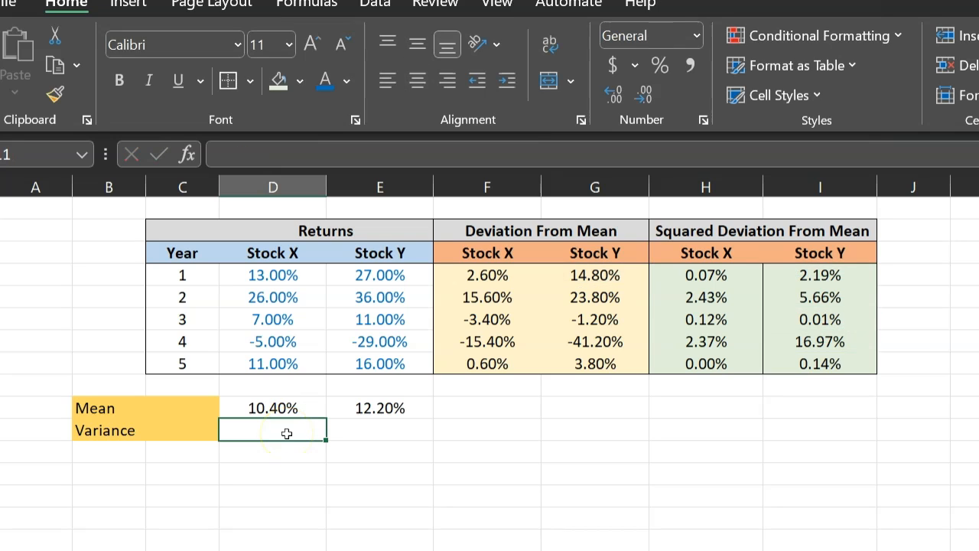
type("=")
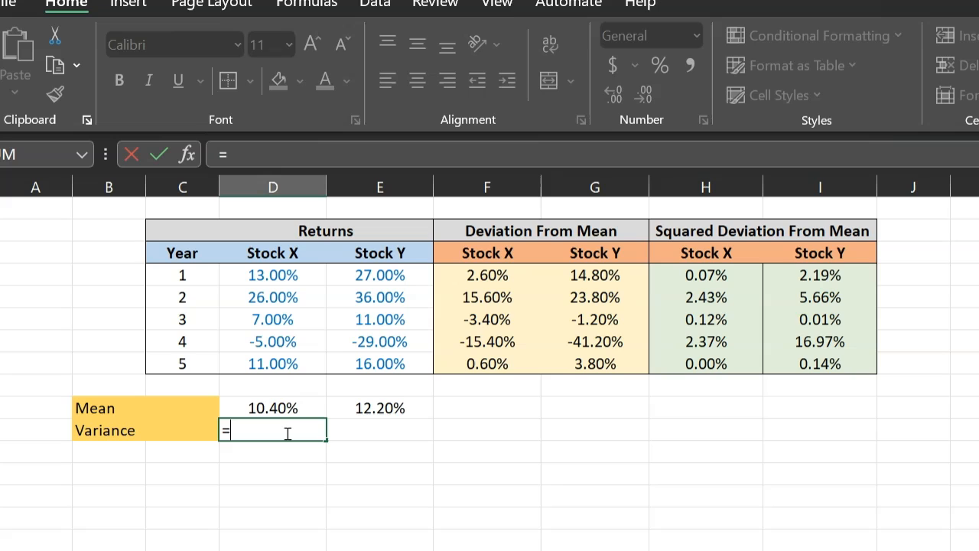
type("sum(")
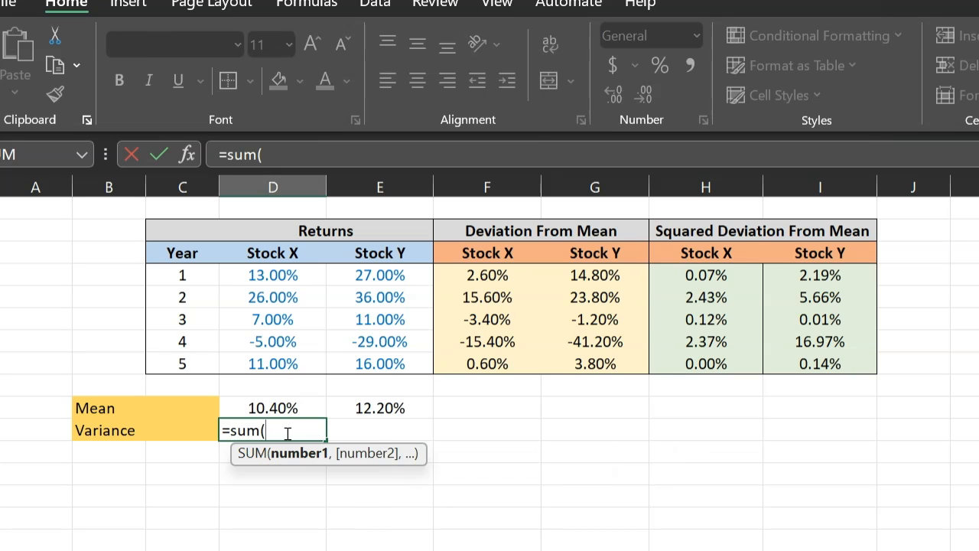
mouse_move(708, 278)
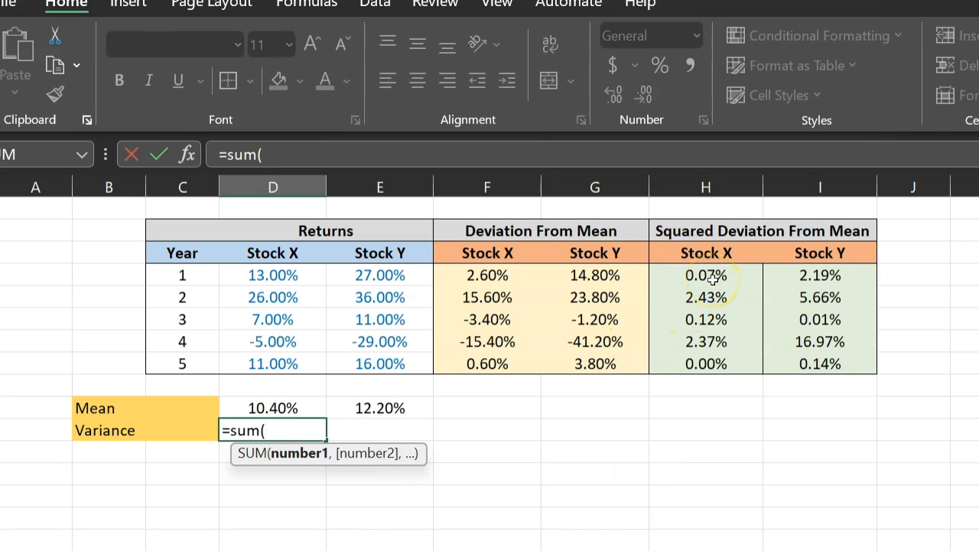
left_click_drag(705, 276, 705, 352)
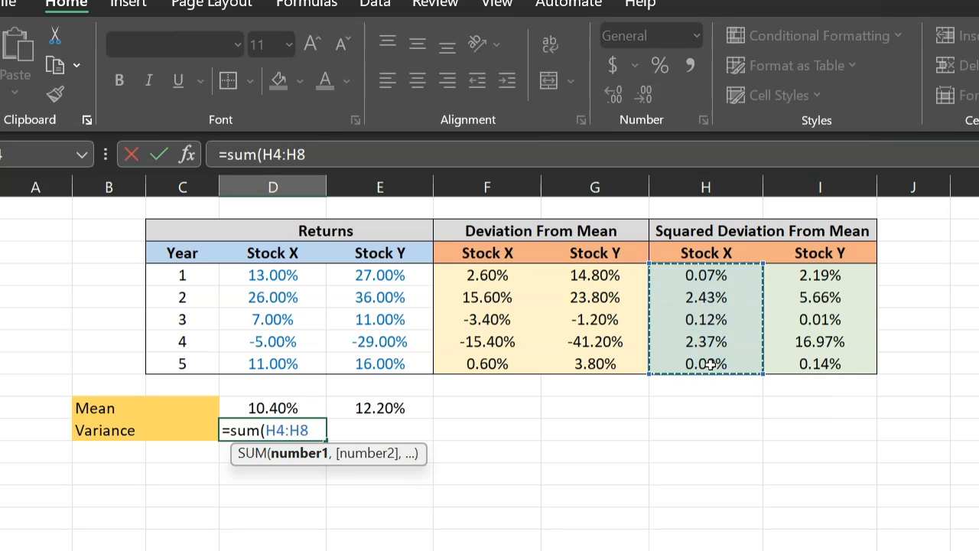
type(")/")
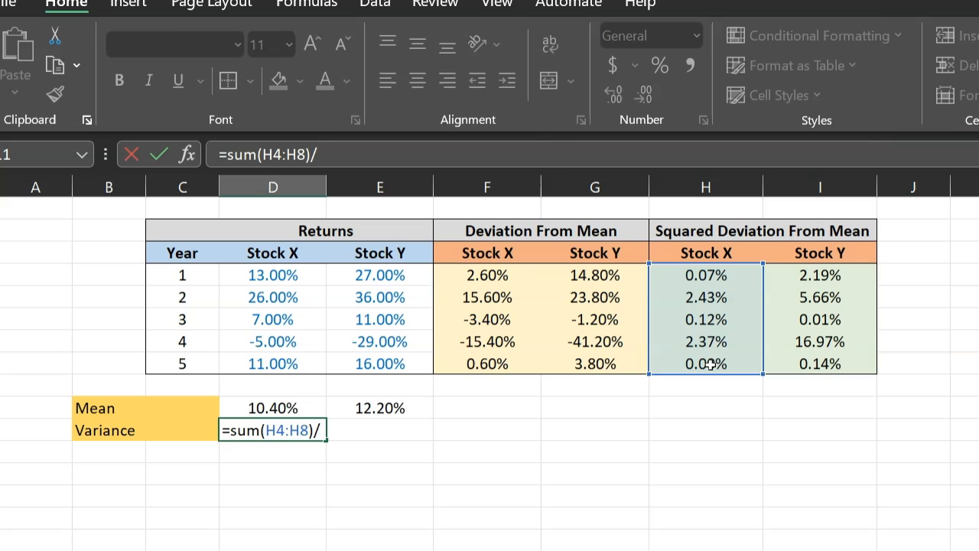
mouse_move(478, 420)
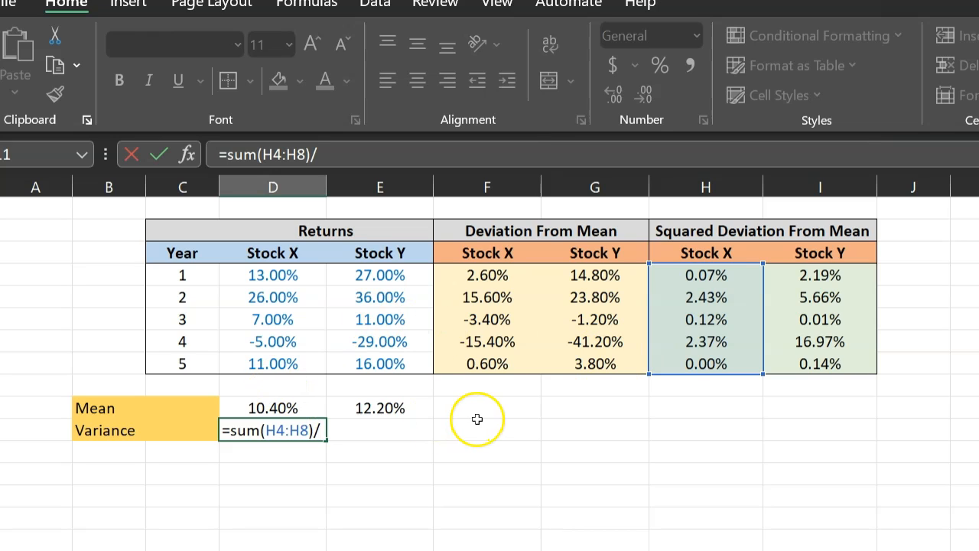
mouse_move(477, 419)
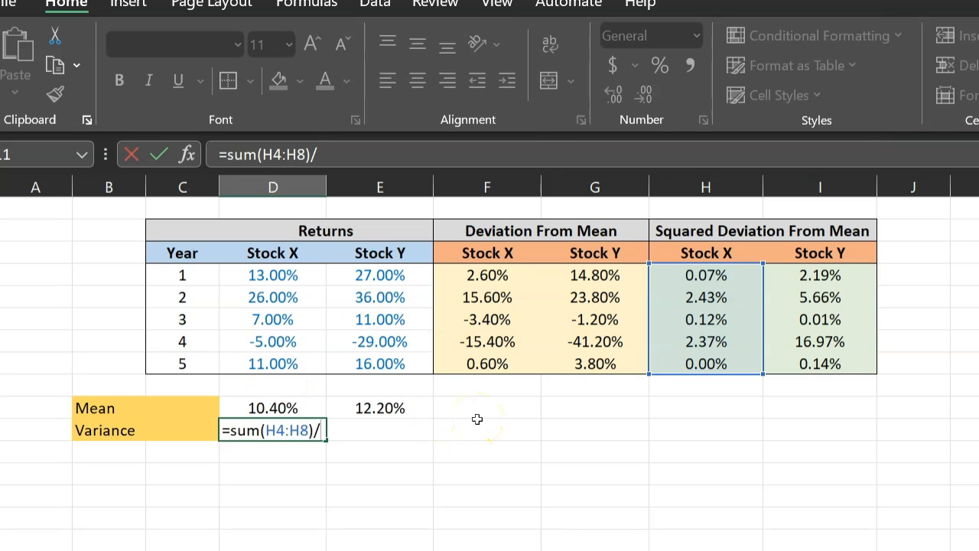
type("(")
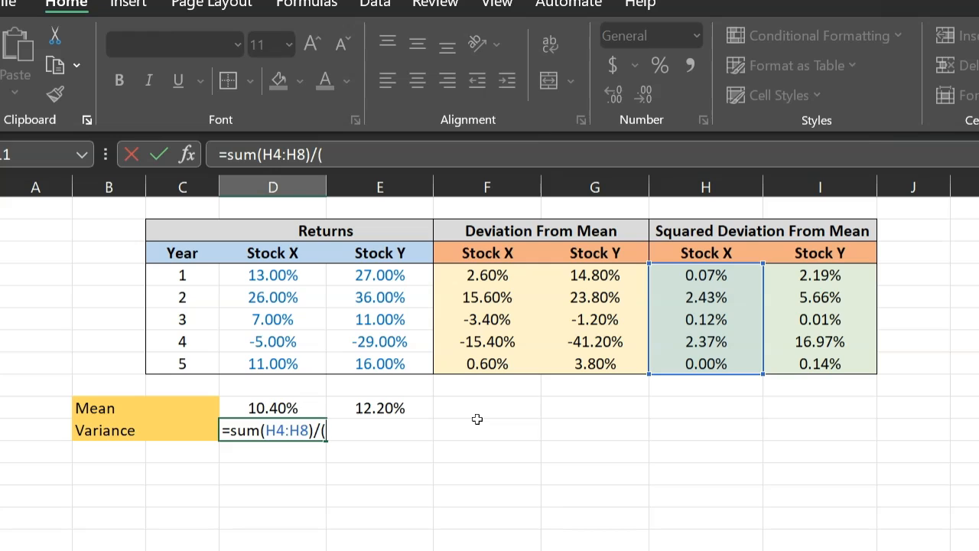
type("5-1")
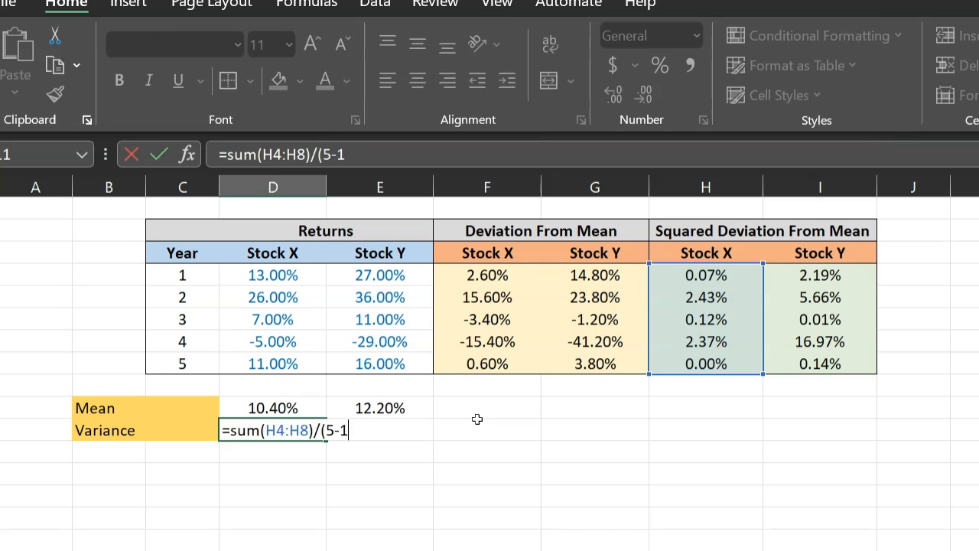
type(")")
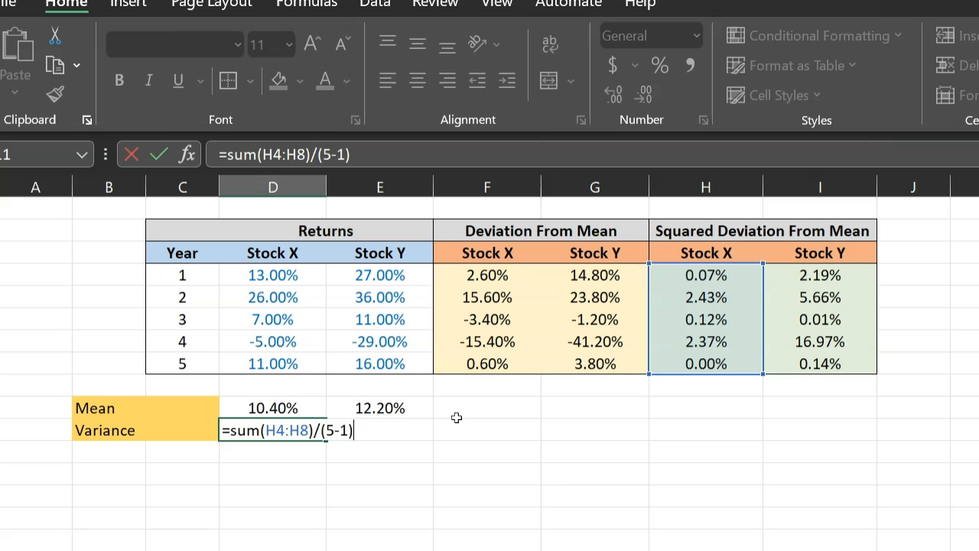
key("Enter")
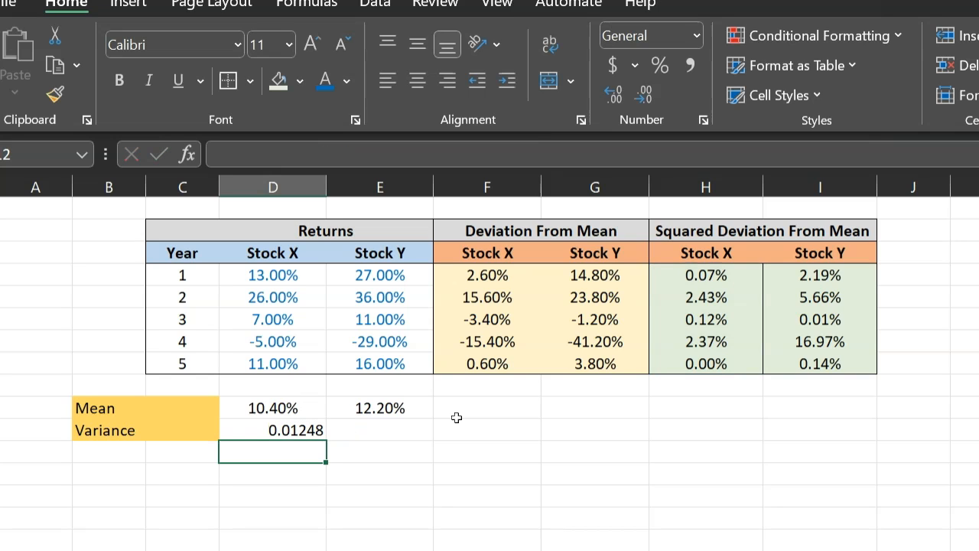
Step: Show the variance as a percentage with one more decimal, 1.25%, and move to Stock Y's variance cell
left_click(288, 431)
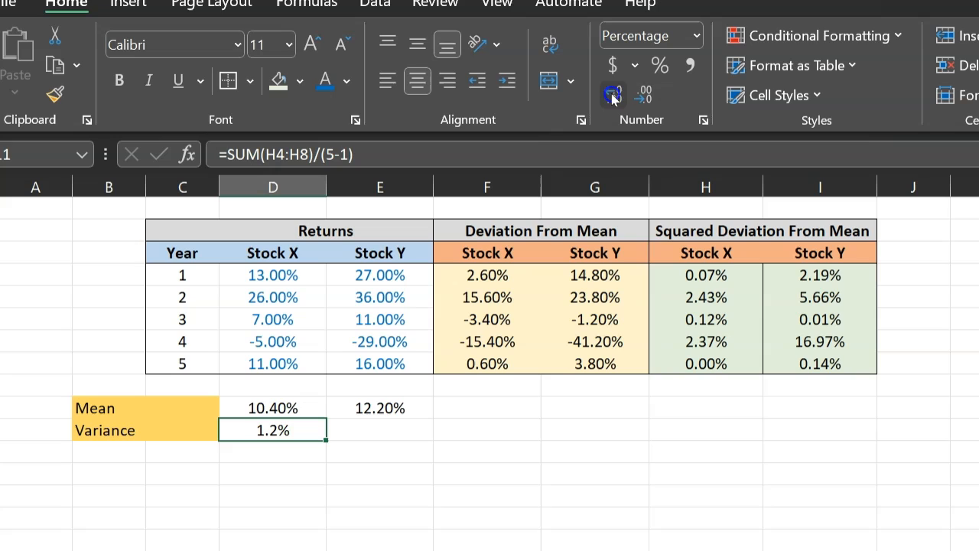
left_click(609, 94)
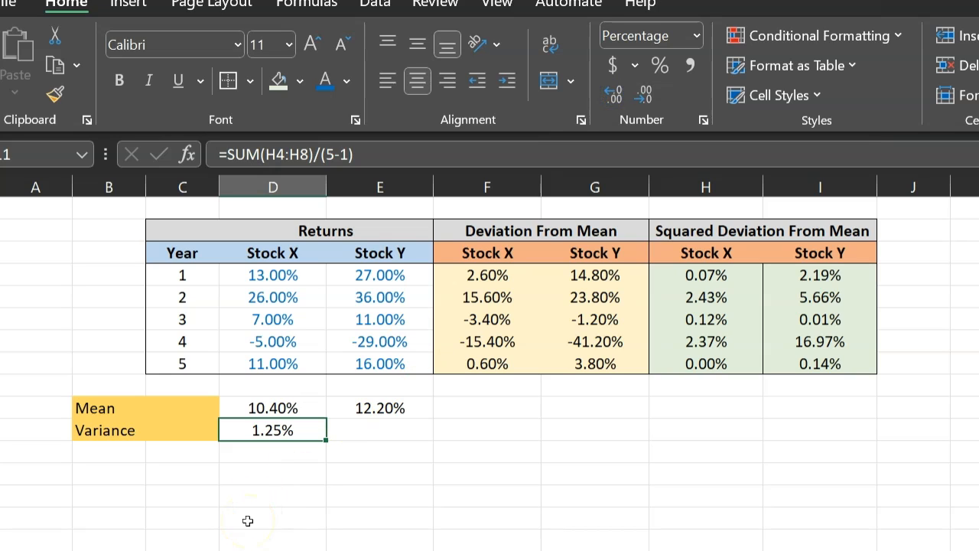
left_click(370, 430)
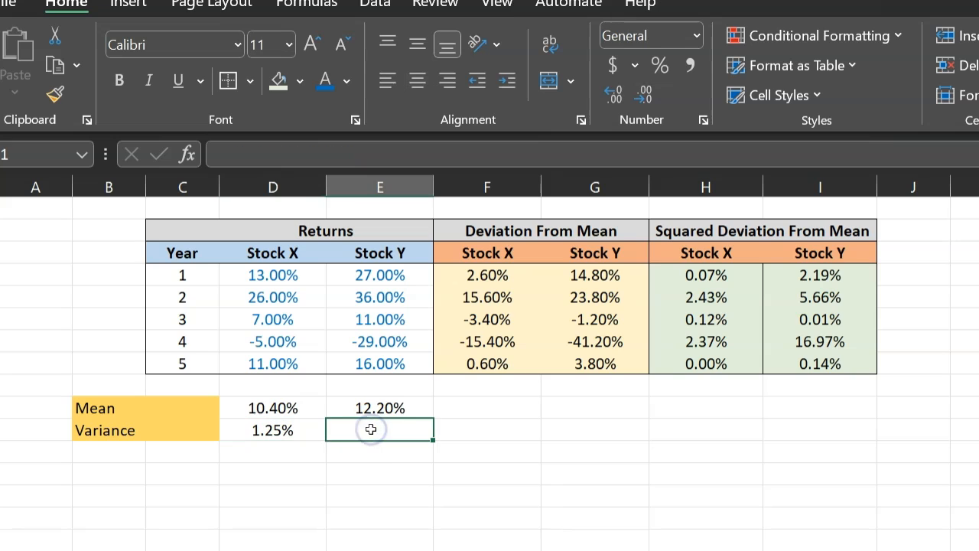
Step: Compute Stock Y's variance in E11 as =SUM(I4:I8)/(5-1), giving 6.25% beside Stock X's 1.25%
type("=")
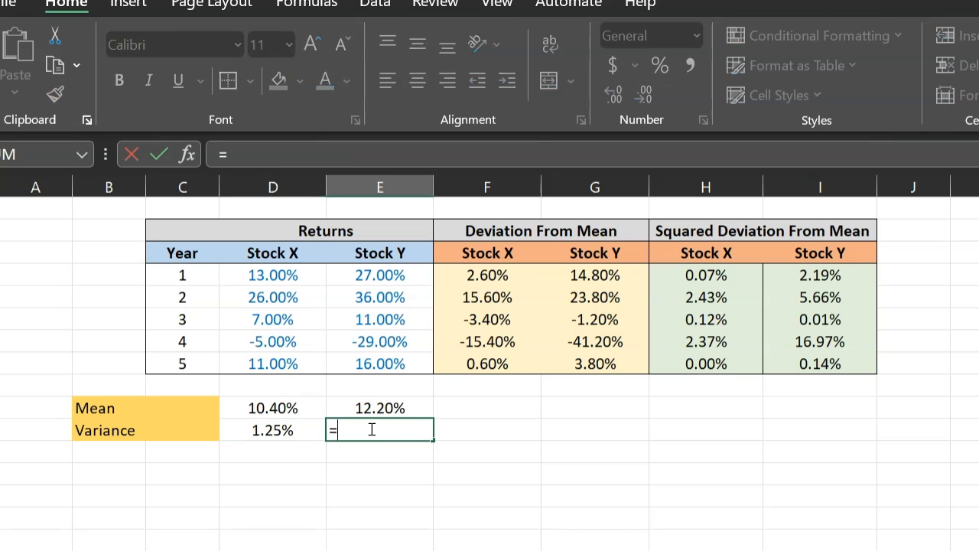
type("sum(")
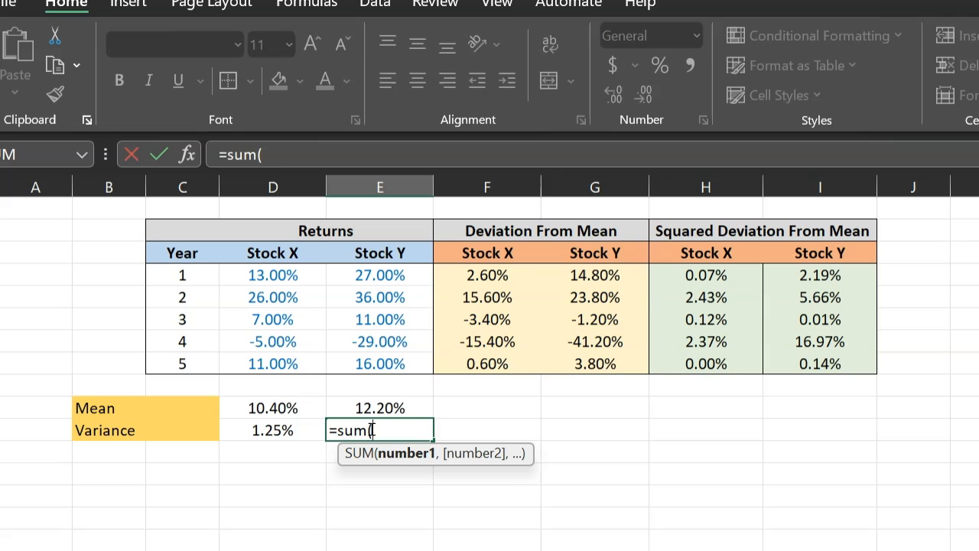
left_click_drag(820, 275, 820, 346)
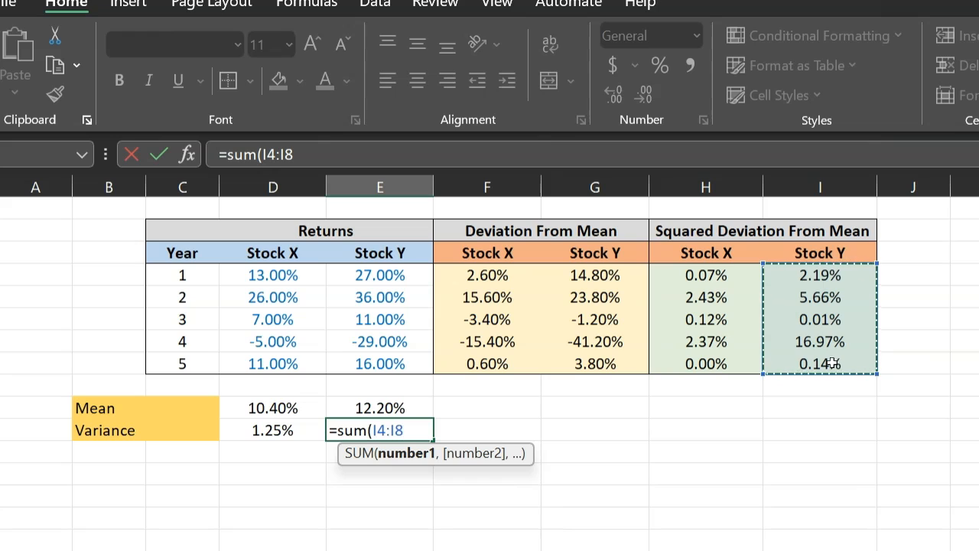
type(")/(")
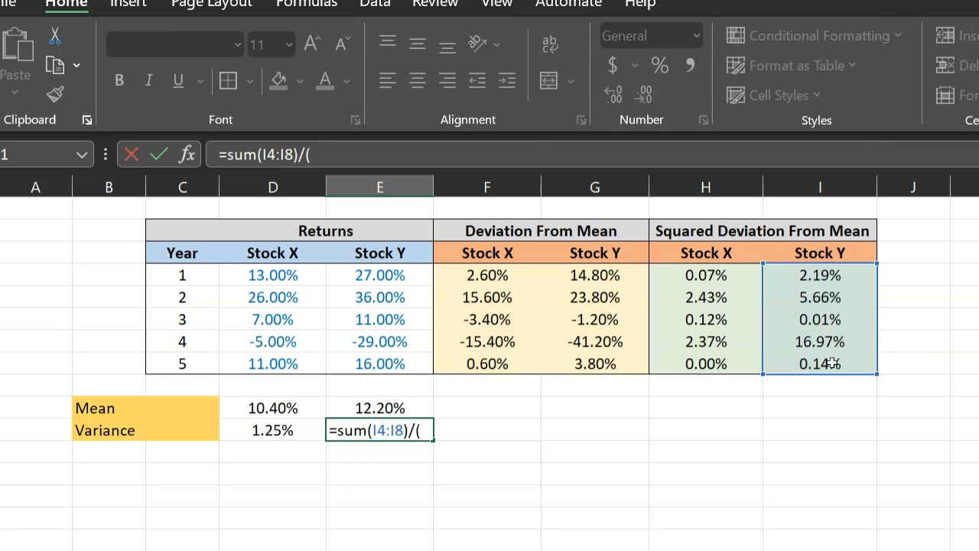
type("5-1")
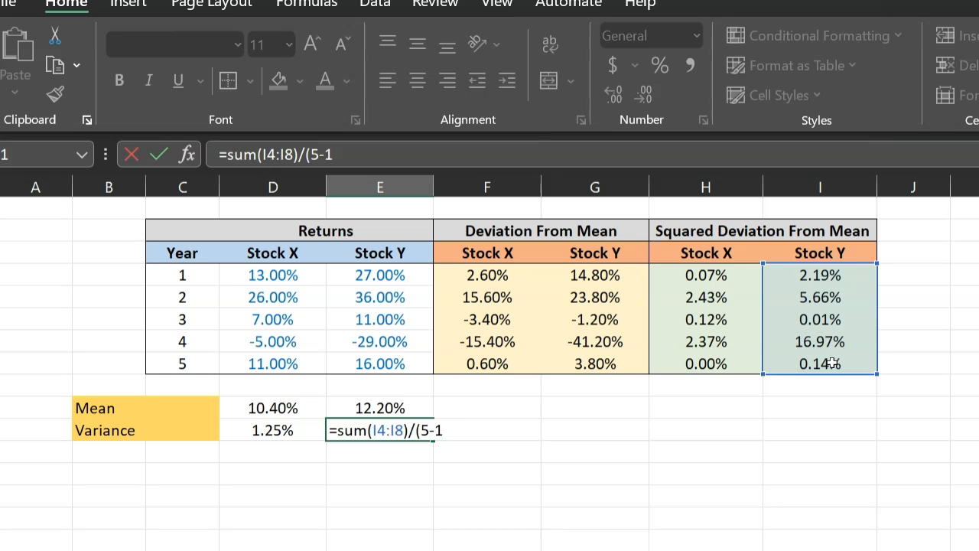
key("Enter")
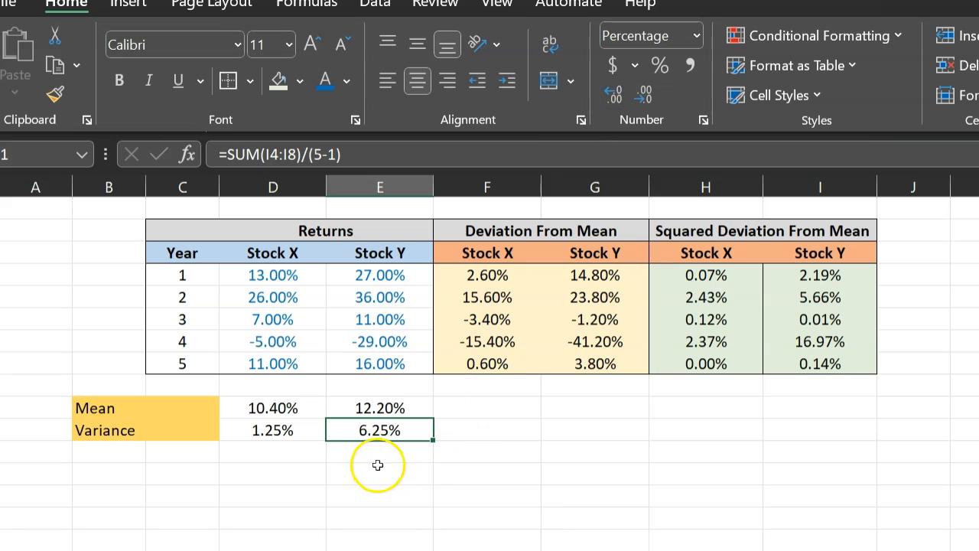
left_click(262, 437)
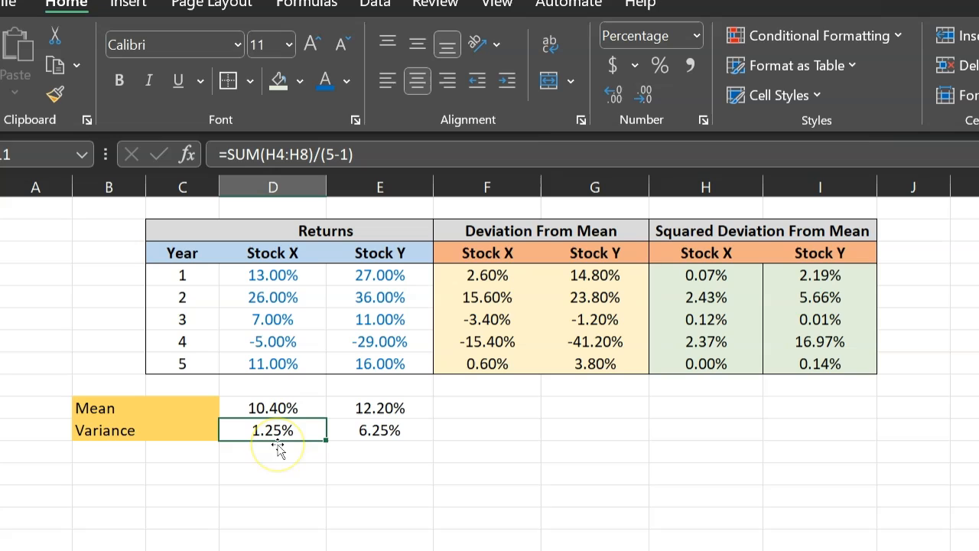
mouse_move(289, 456)
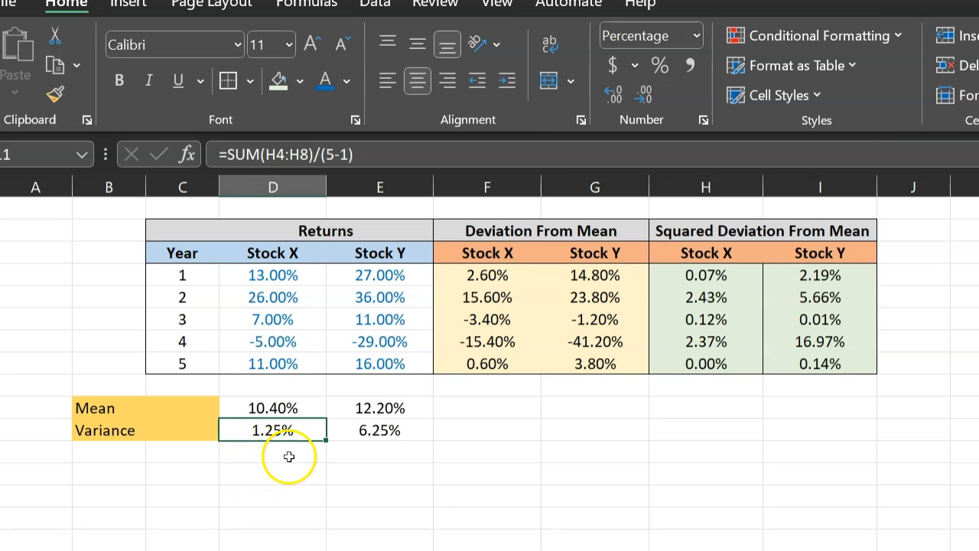
mouse_move(186, 548)
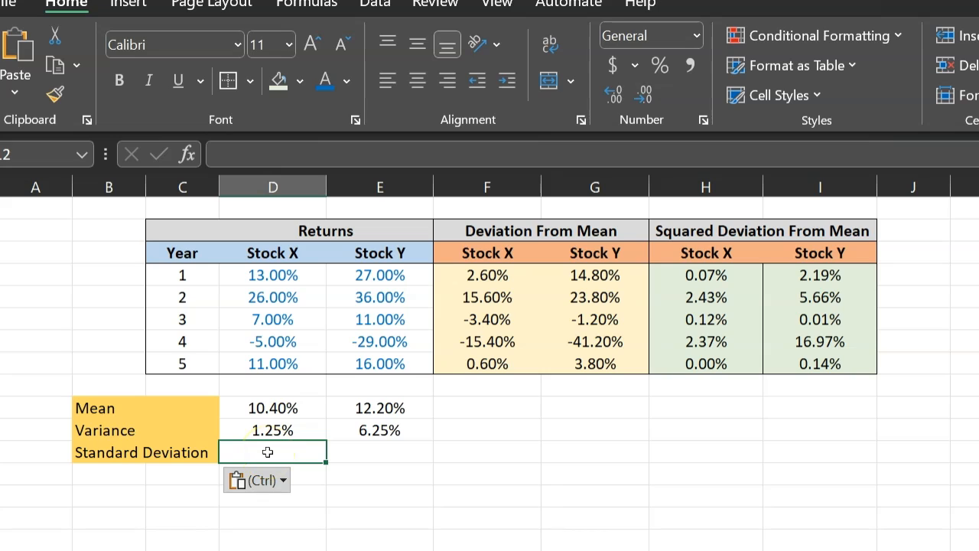
Step: Enter =SQRT(D11) in D12 as a percentage, Stock X's standard deviation of 11.17%
type("=")
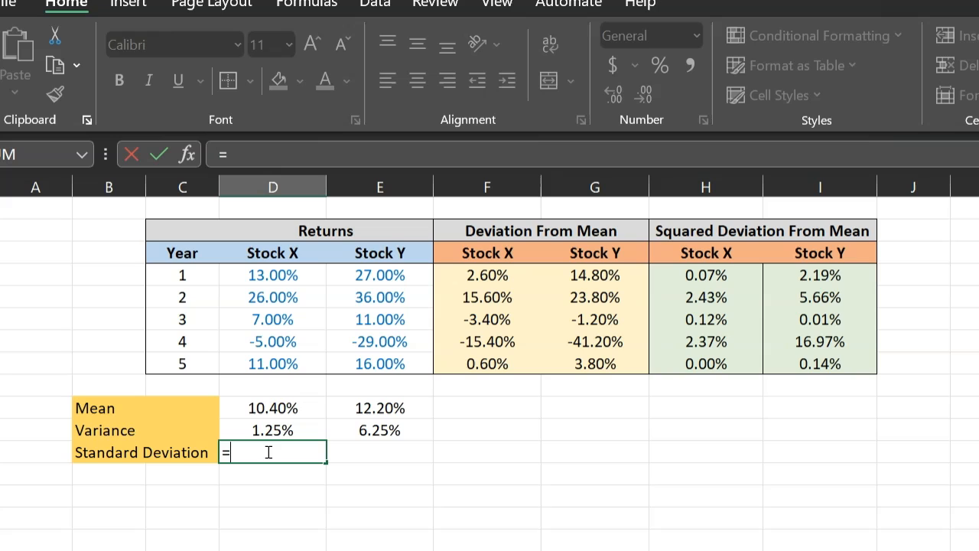
type("sq")
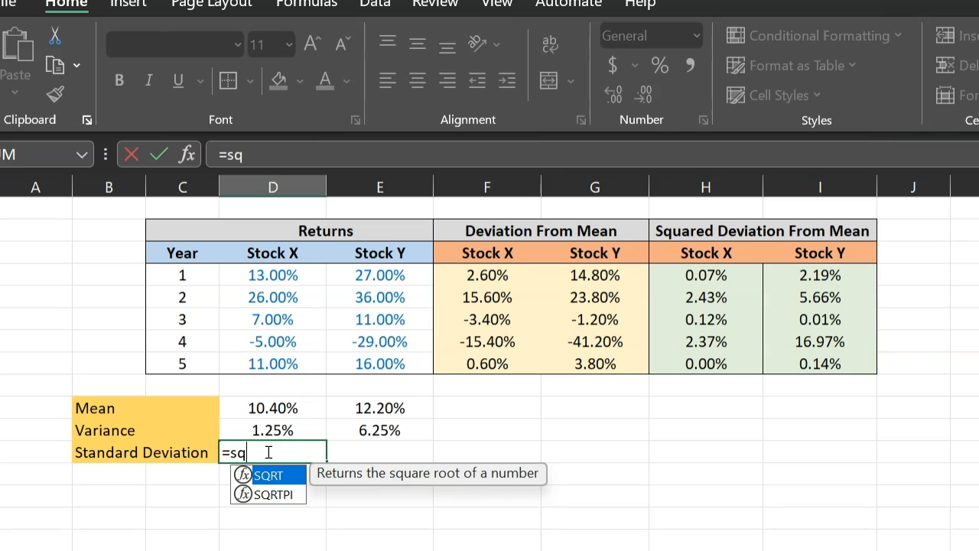
type("rt")
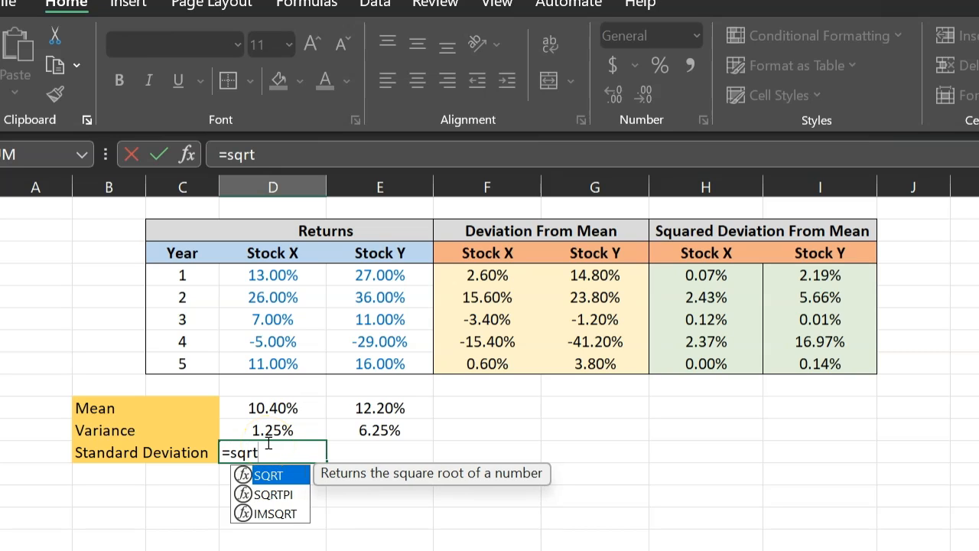
left_click(272, 431)
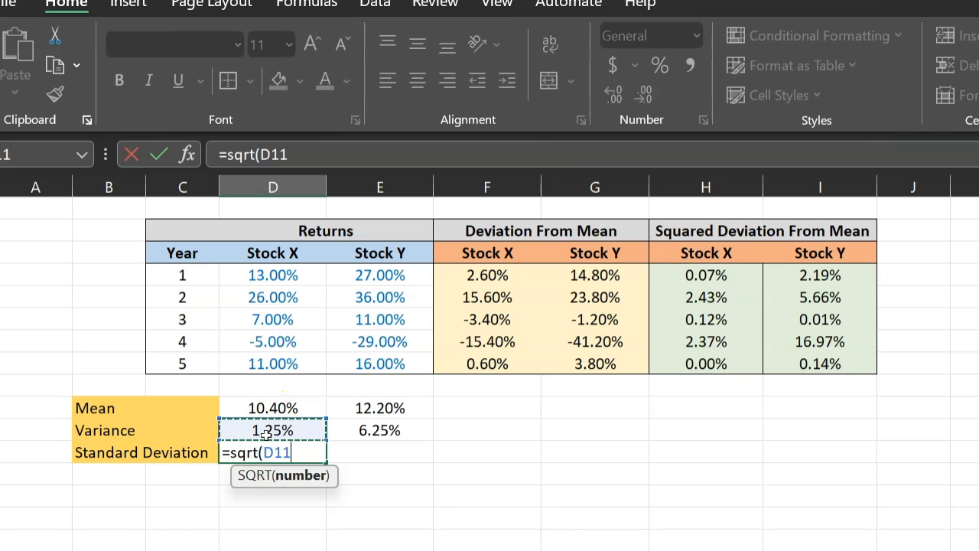
key("Enter")
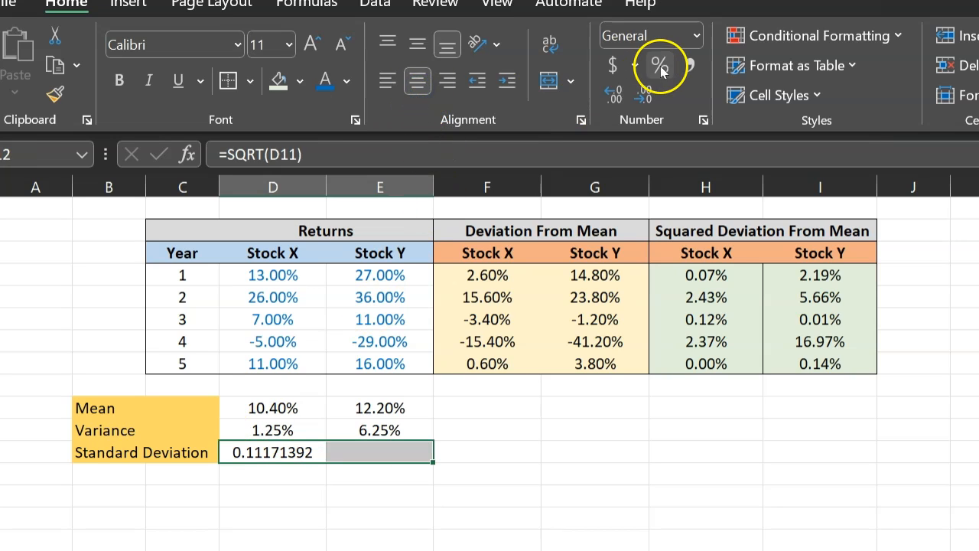
left_click(661, 64)
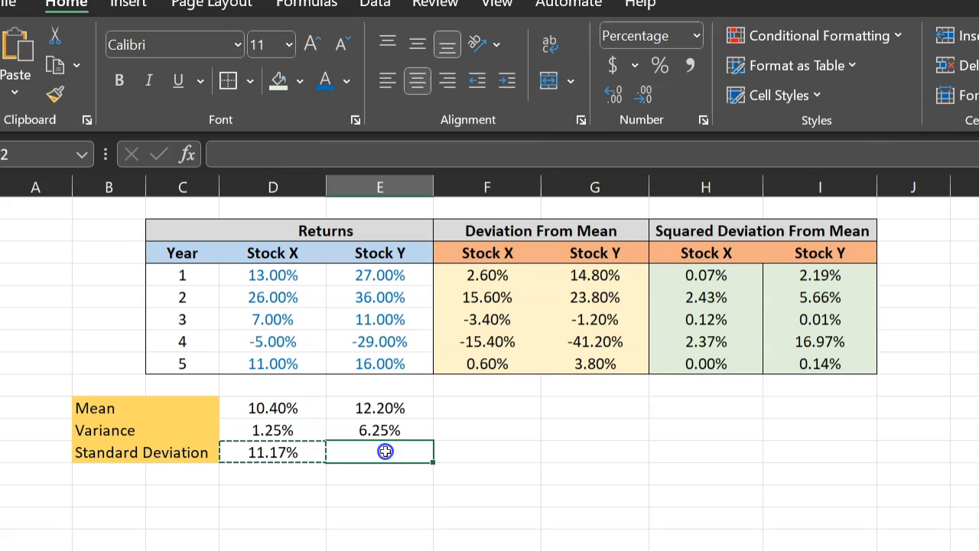
Step: Enter =SQRT(E11) in E12 for Stock Y's standard deviation of 24.99%
type("=SQRT(E11)")
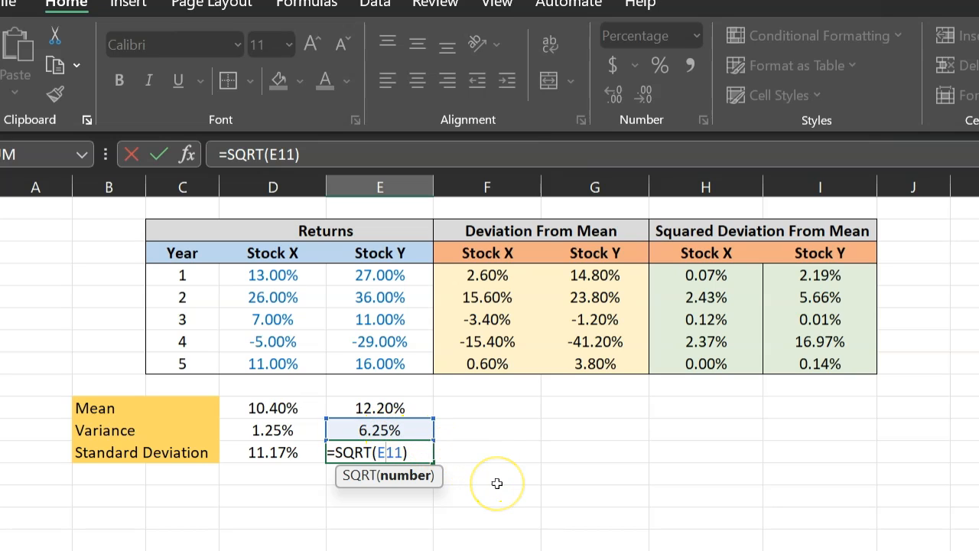
key("Enter")
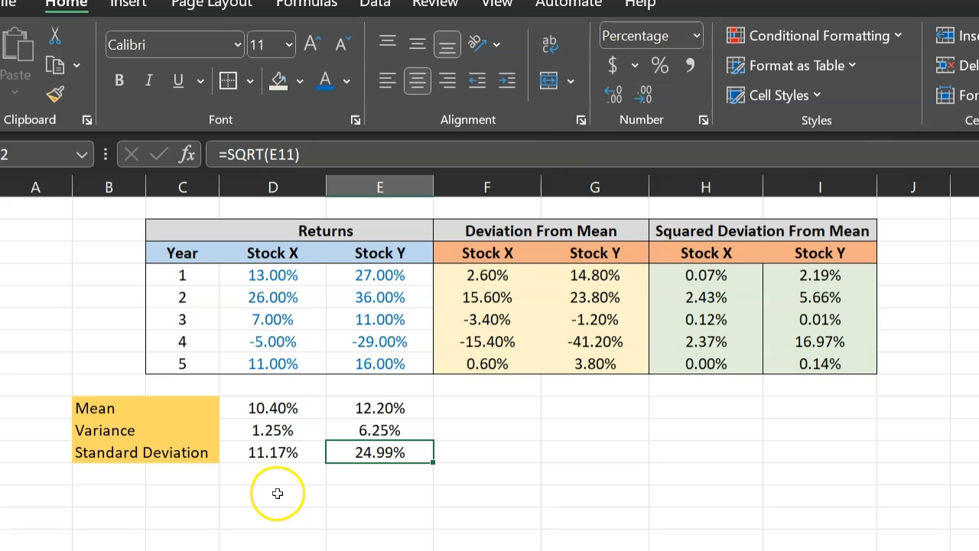
mouse_move(289, 462)
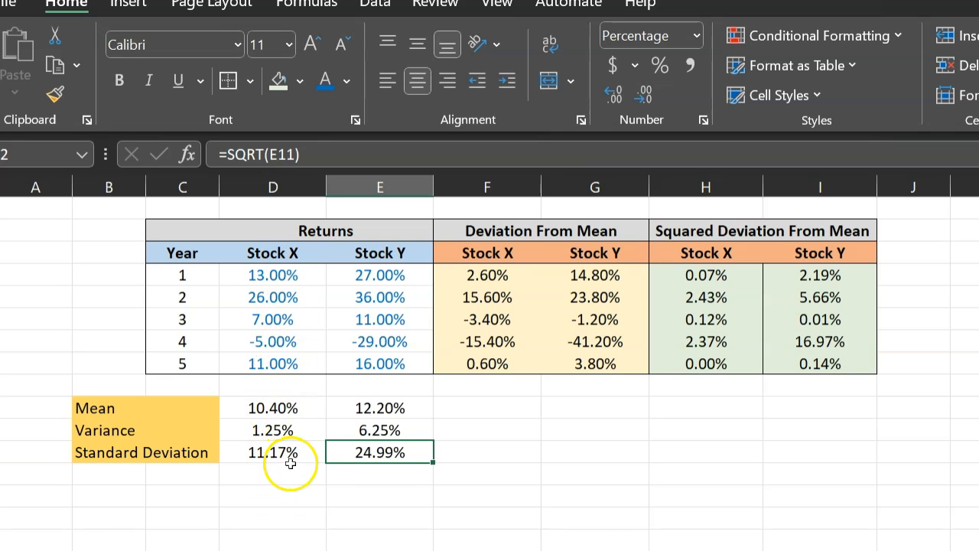
mouse_move(257, 458)
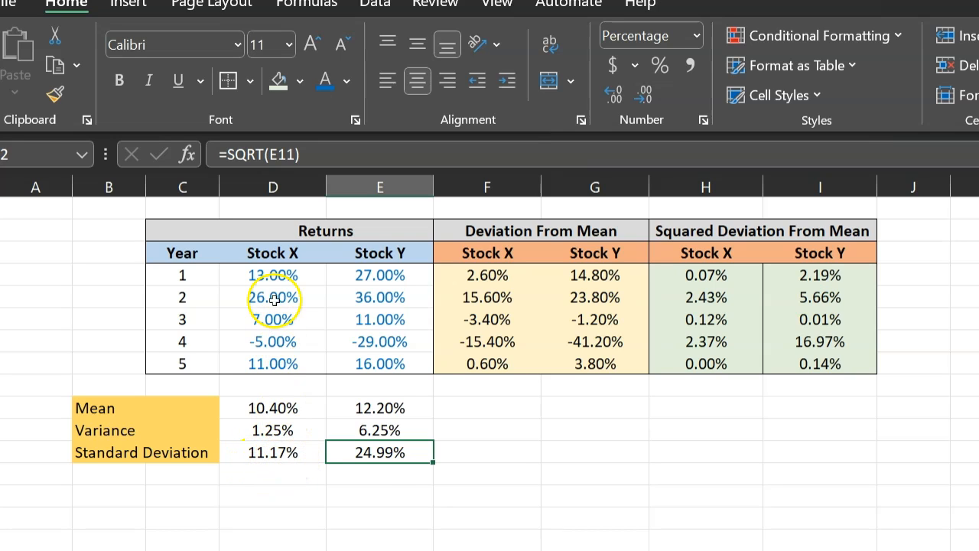
mouse_move(379, 453)
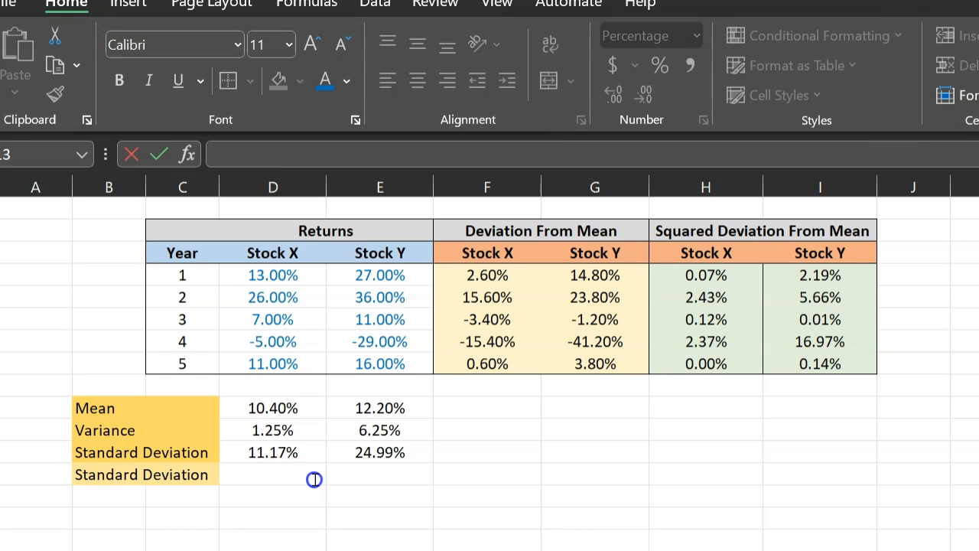
Step: Compute Stock X's standard deviation as =STDEV.S(D4:D8), giving 11.17%
left_click(272, 474)
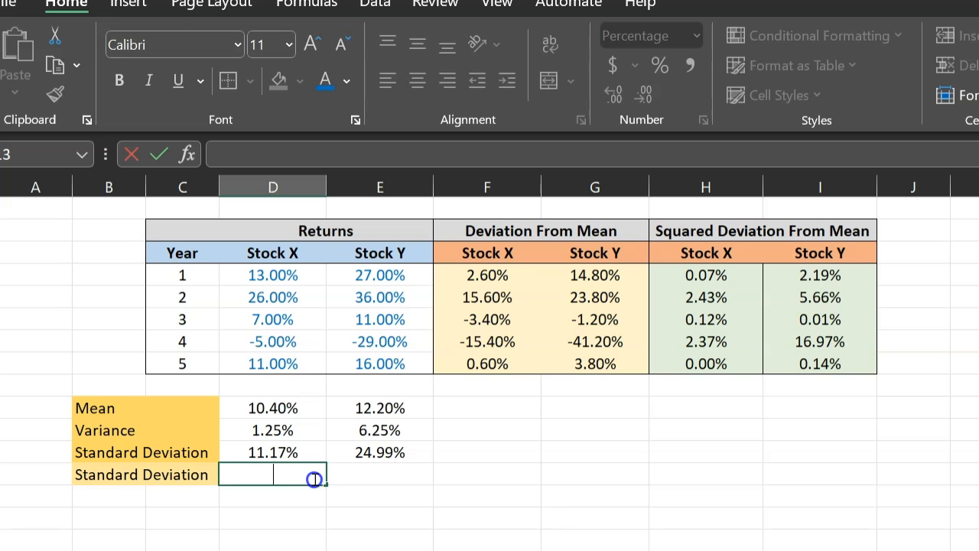
type("=std")
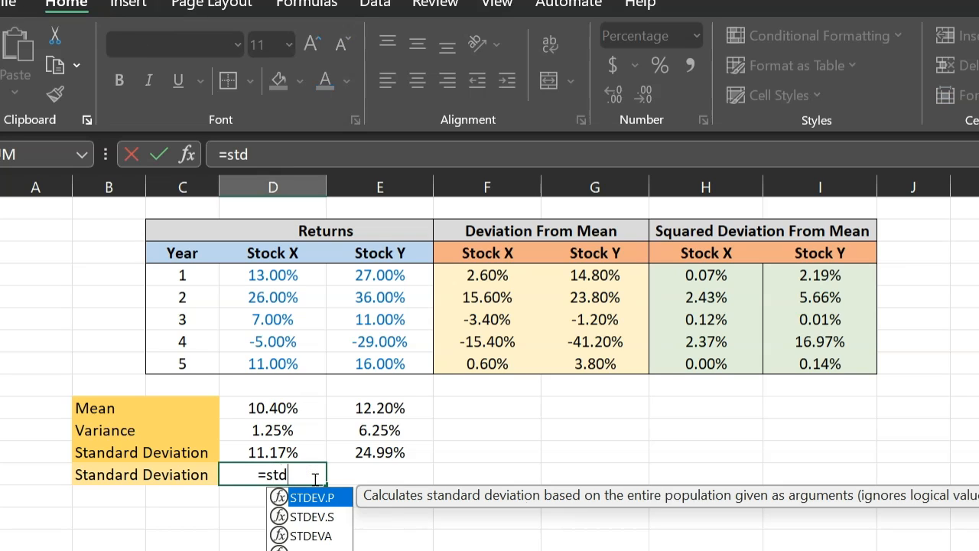
type("ev")
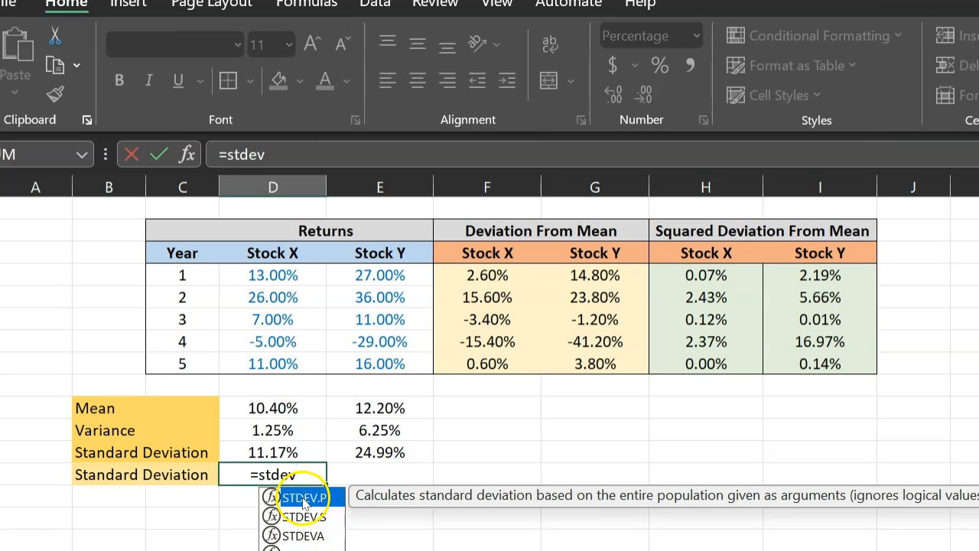
mouse_move(294, 539)
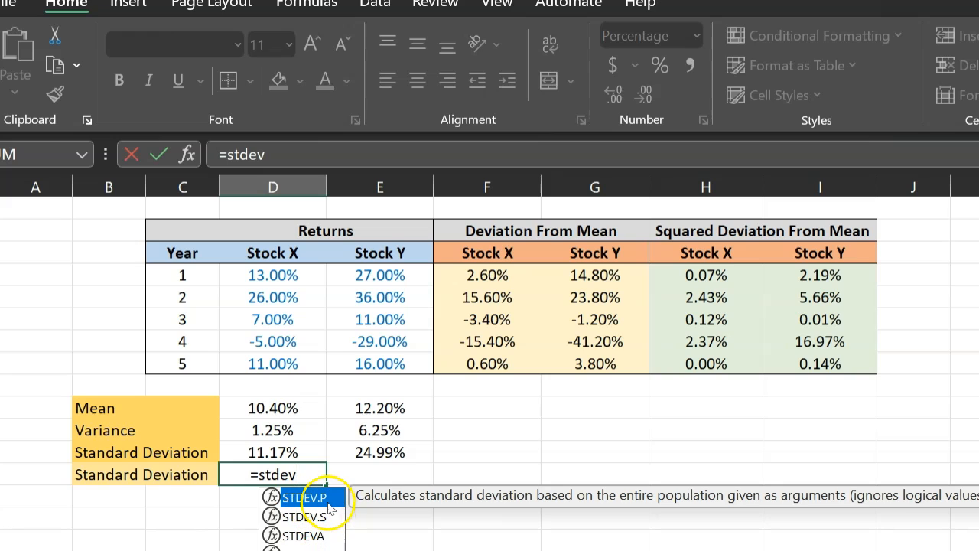
mouse_move(324, 542)
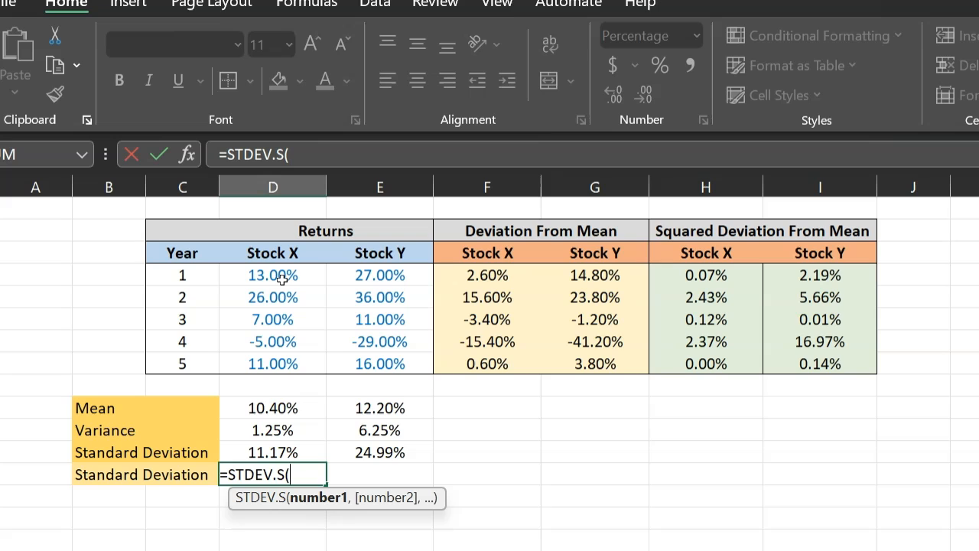
left_click(272, 275)
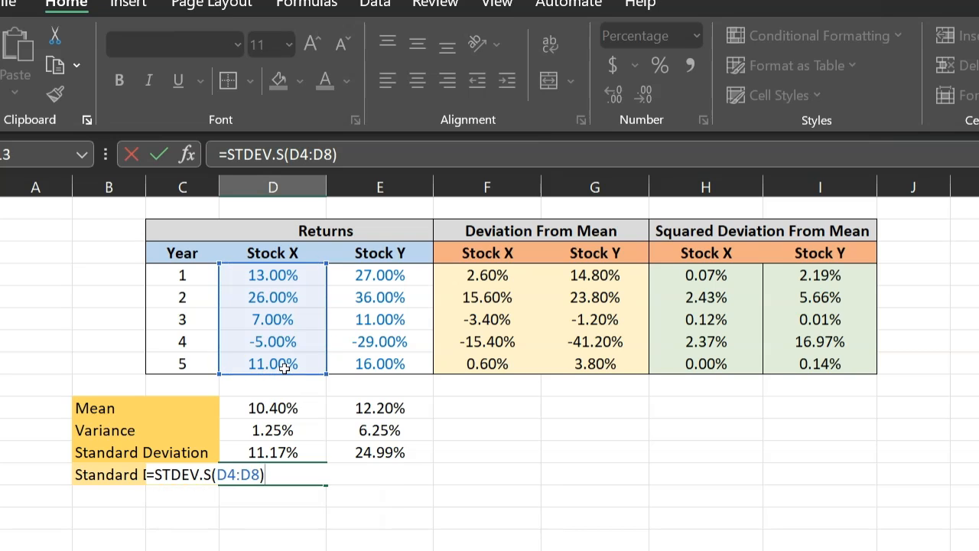
key("Enter")
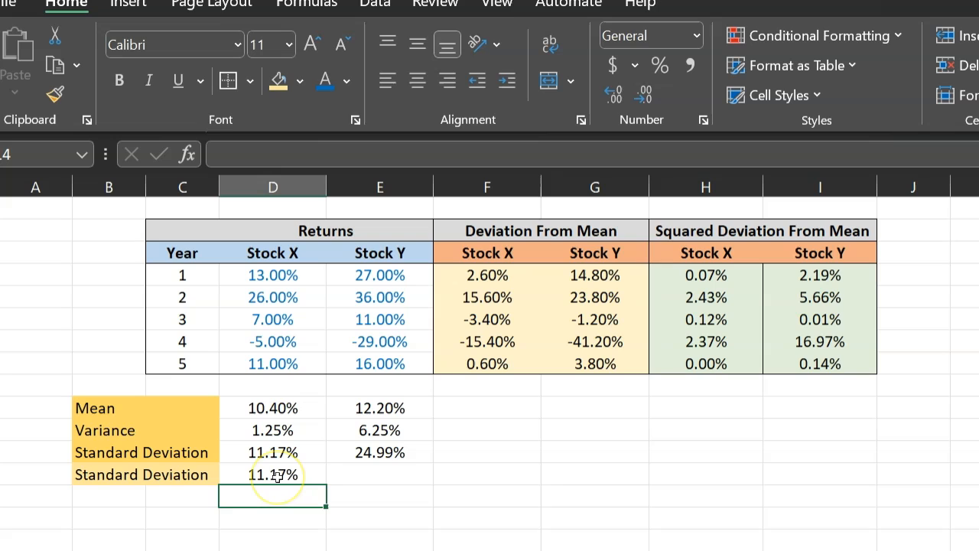
Step: Compute Stock Y's standard deviation as =STDEV.S(E4:E8), giving 24.99%
left_click(273, 474)
type("=STDEV.S(E4:E8)")
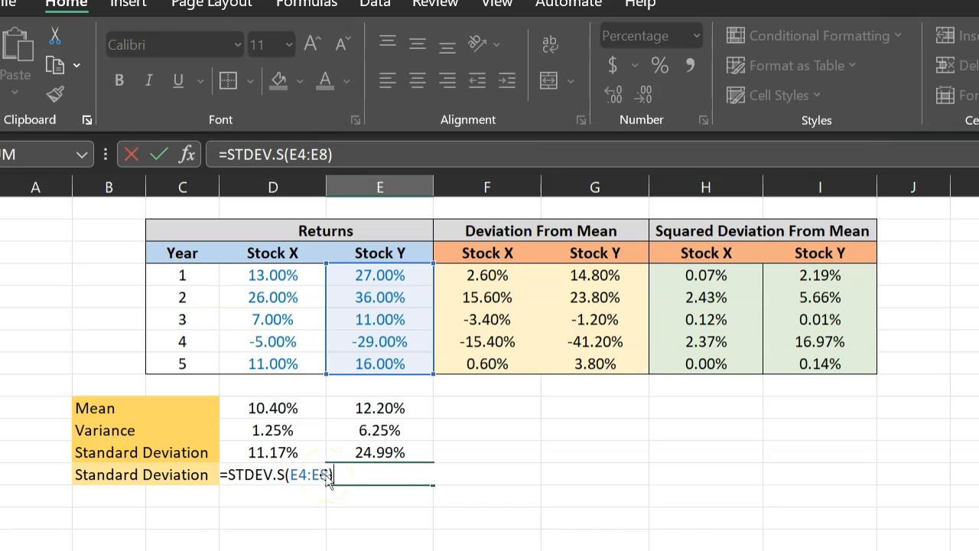
key("Enter")
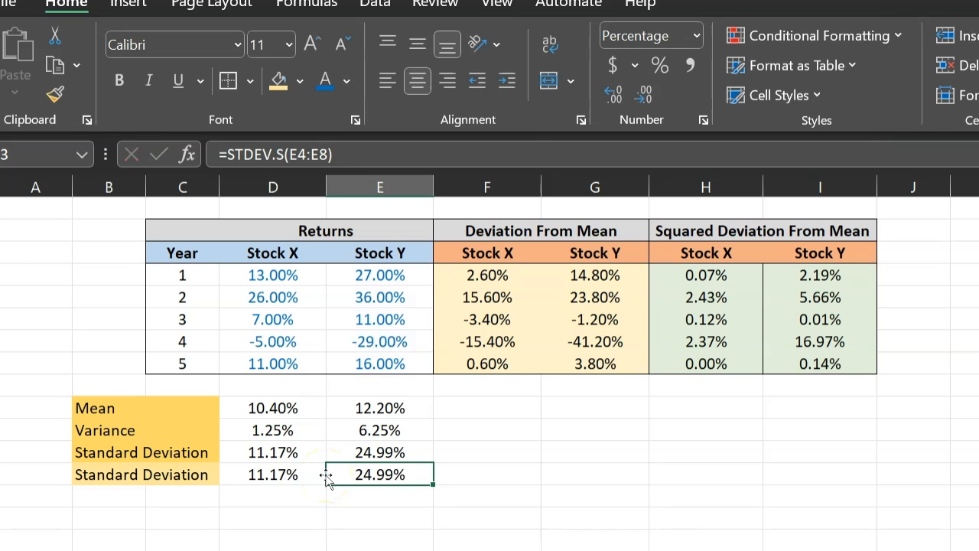